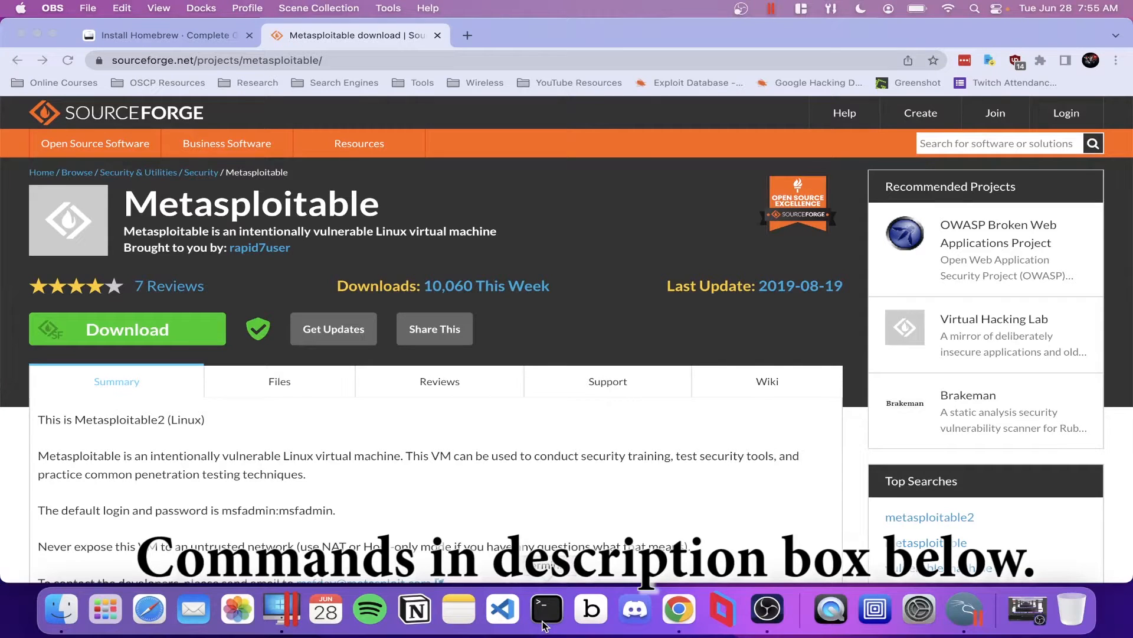
Bring up a Terminal window and switch Chrome to the Homebrew install guide.
click(547, 608)
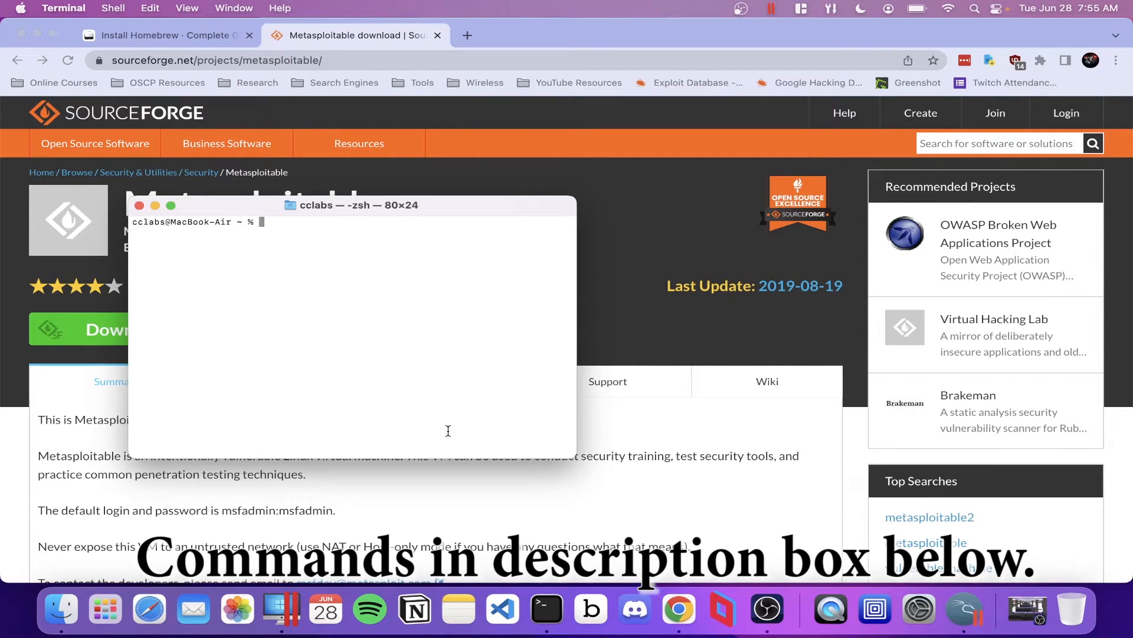
mouse_move(446, 427)
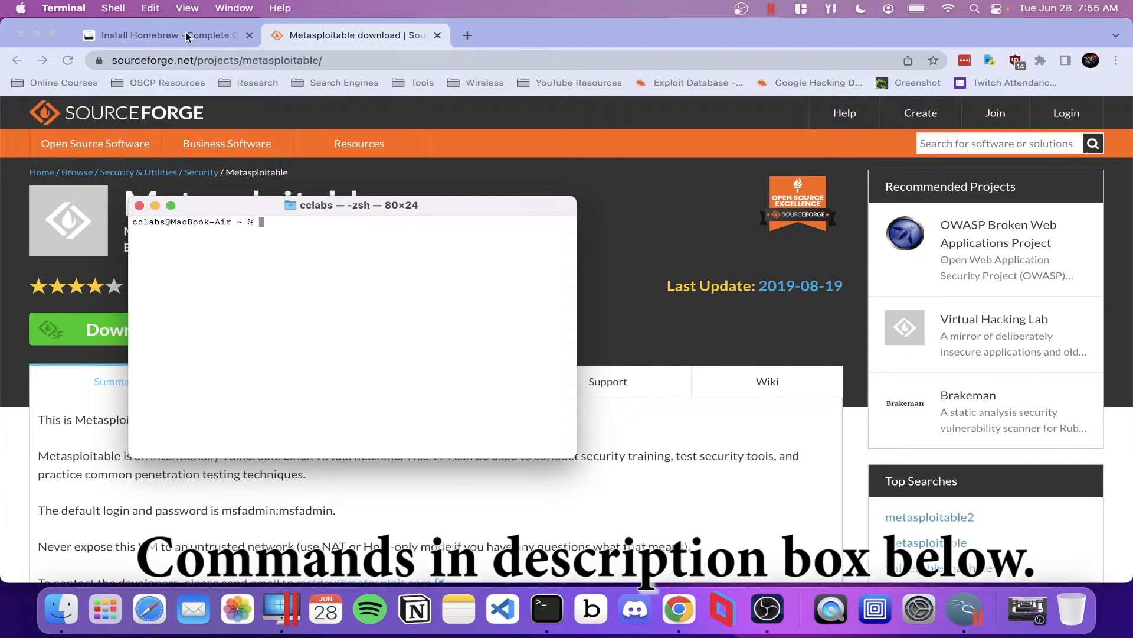
click(166, 34)
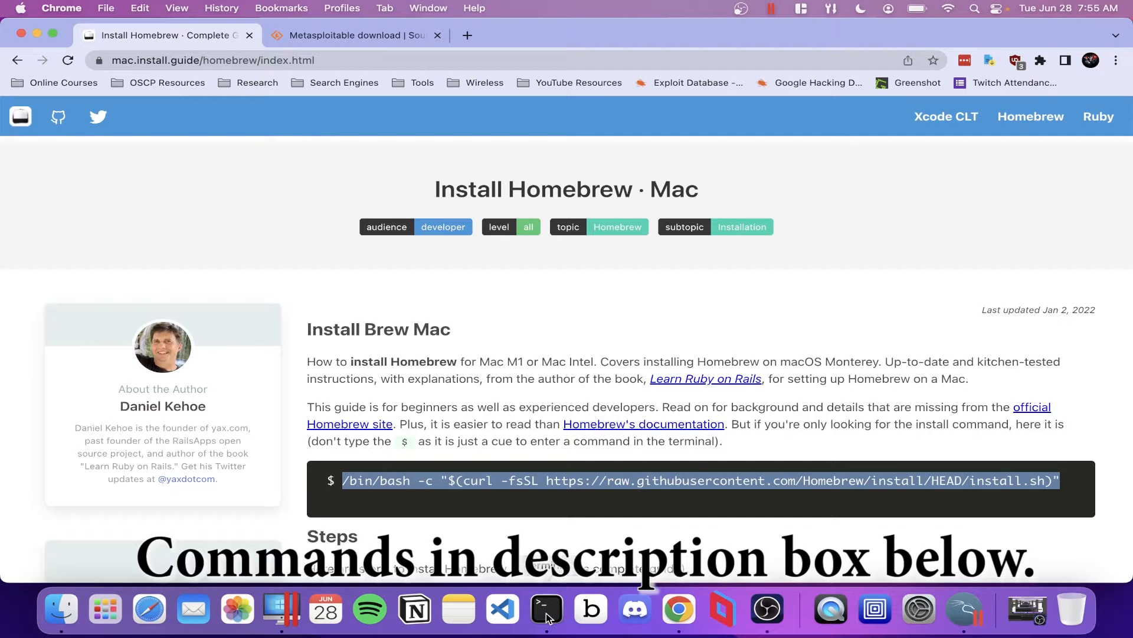
Run the guide's /bin/bash curl install script in Terminal to install Homebrew.
click(546, 608)
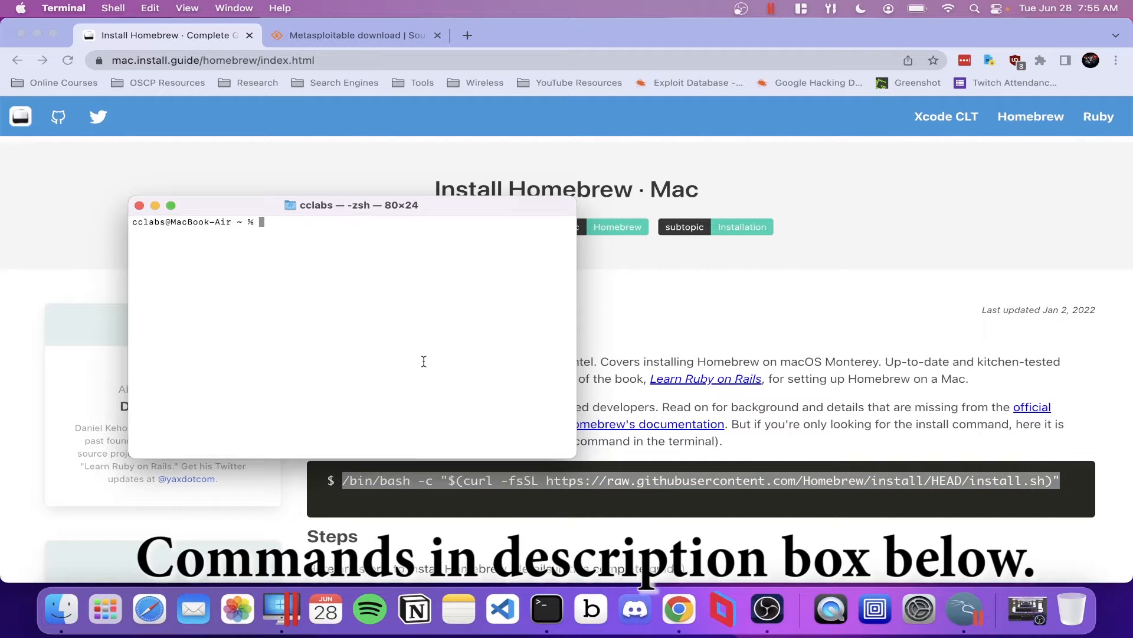
text(/bin/bash -c "$(curl -fsSL https://raw.githubusercontent.com/Homebrew/install/HEAD/install.sh)")
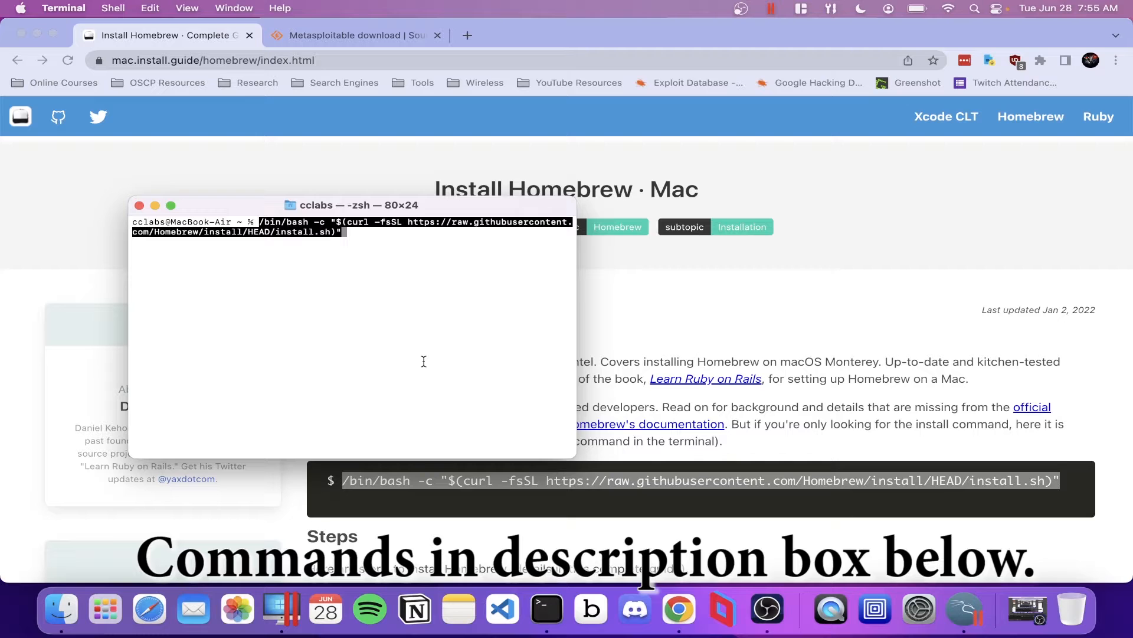
key(Return)
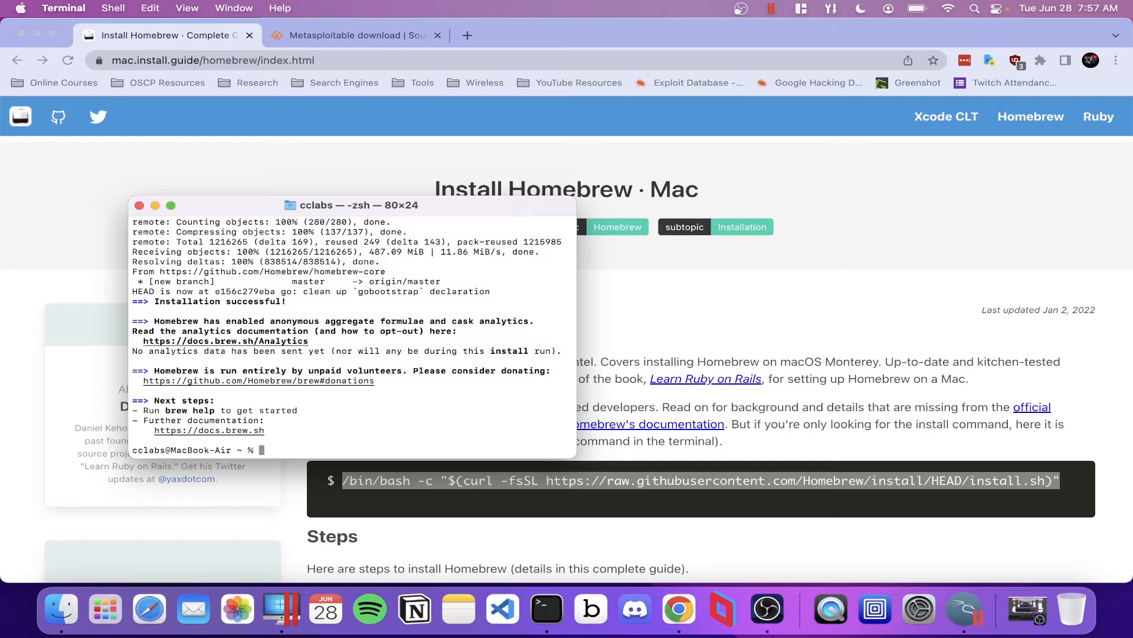
Run 'brew install qemu' in Terminal and open a fresh Chrome tab.
text(brew install)
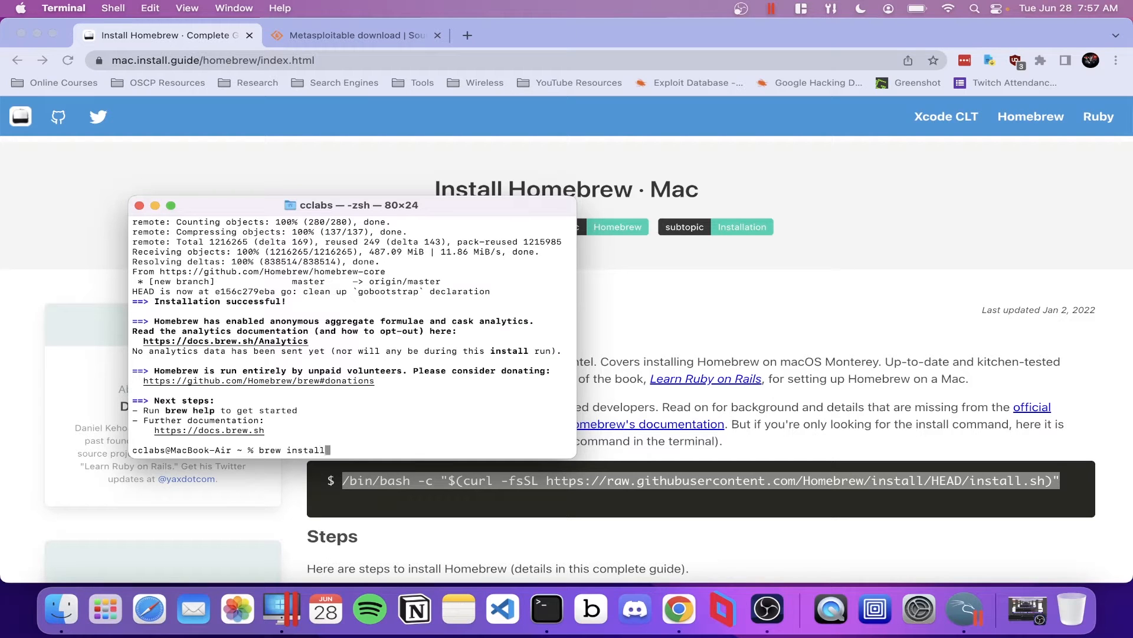
text(qemu)
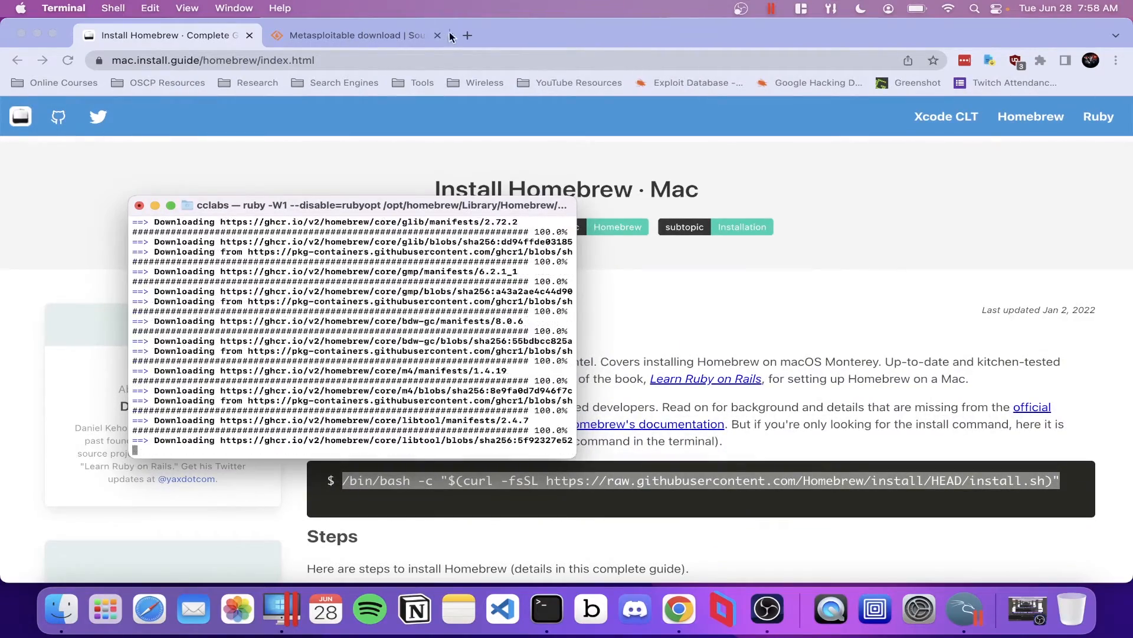
click(467, 34)
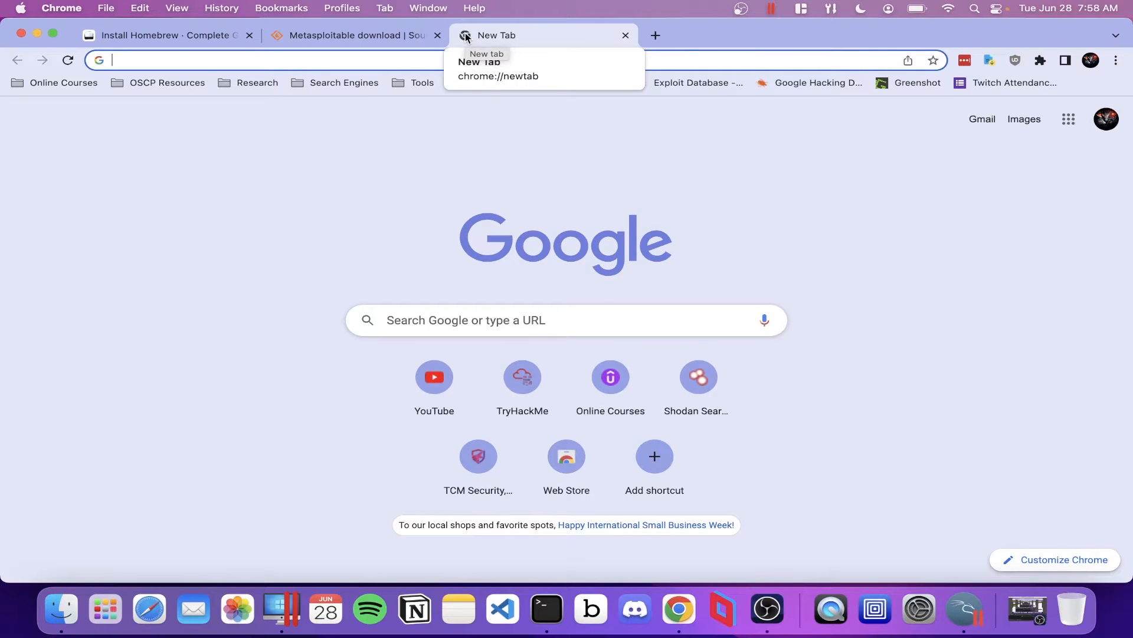
Load mac.getutm.app in Chrome, then return to the Terminal prompt.
text(mac.getutm.app)
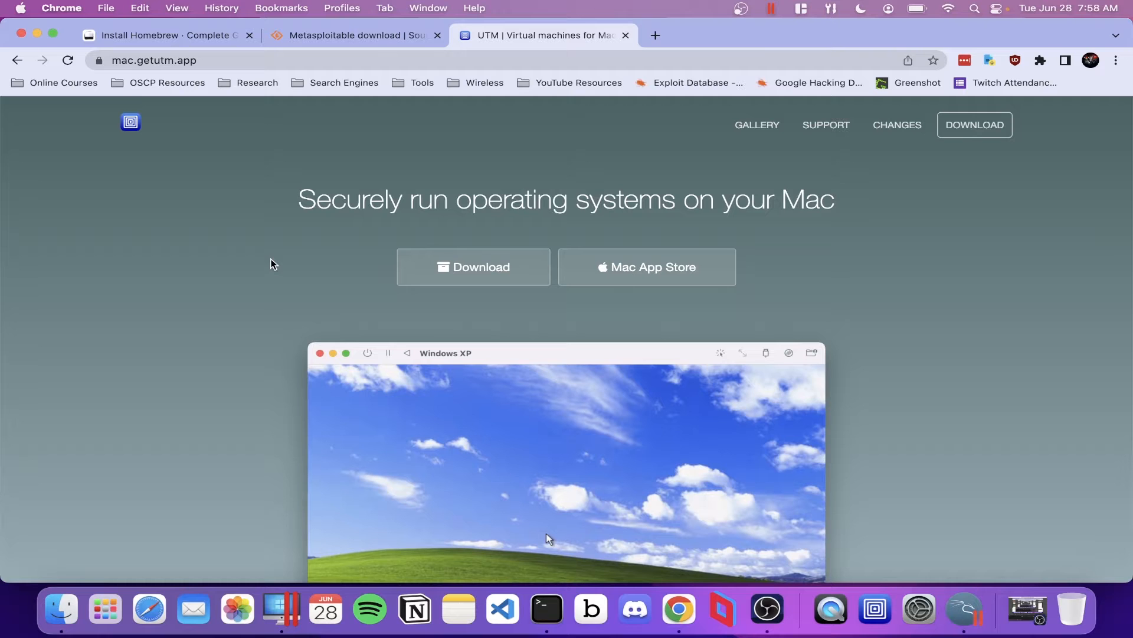
scroll(down, 3)
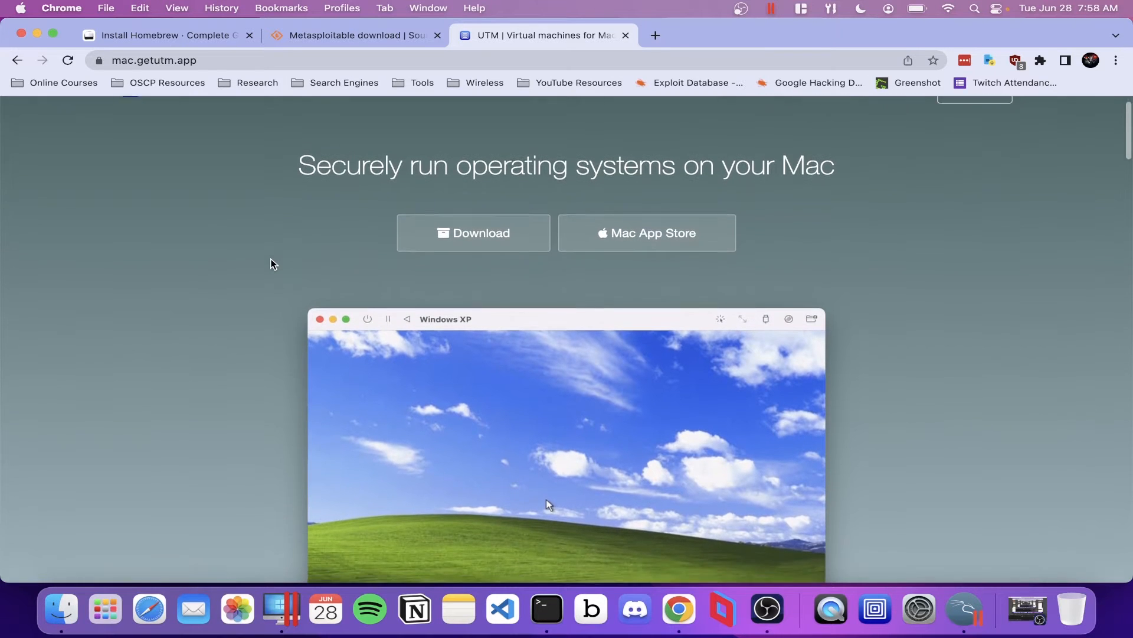
click(546, 608)
text(cd)
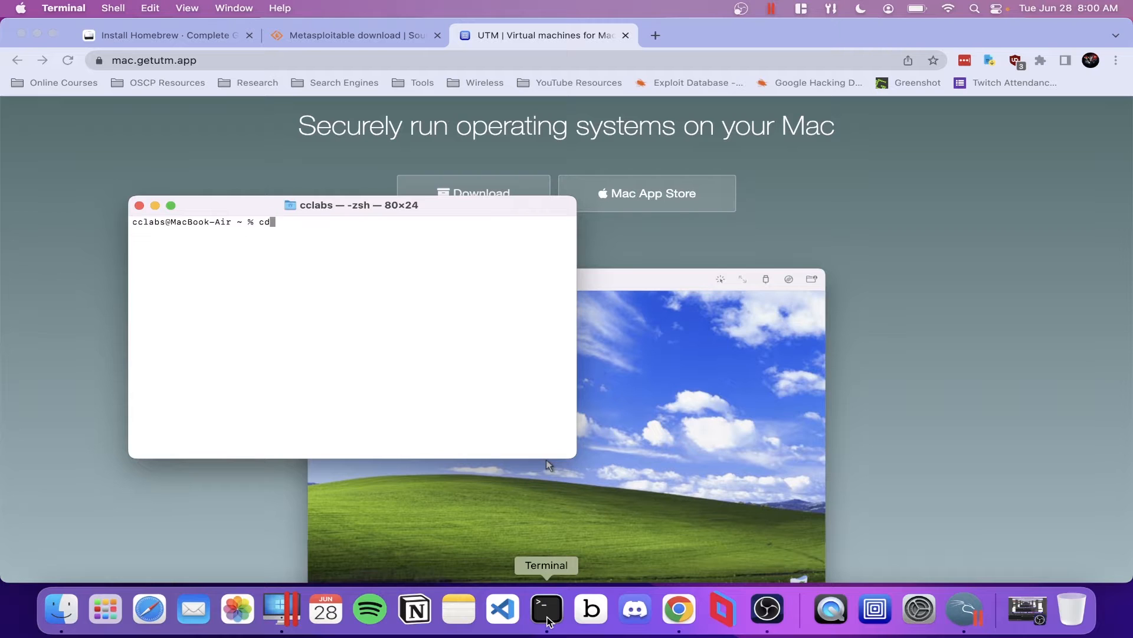
cd into Desktop/Metasploitable2-Linux and list its VM files with ls.
text(Desktop/)
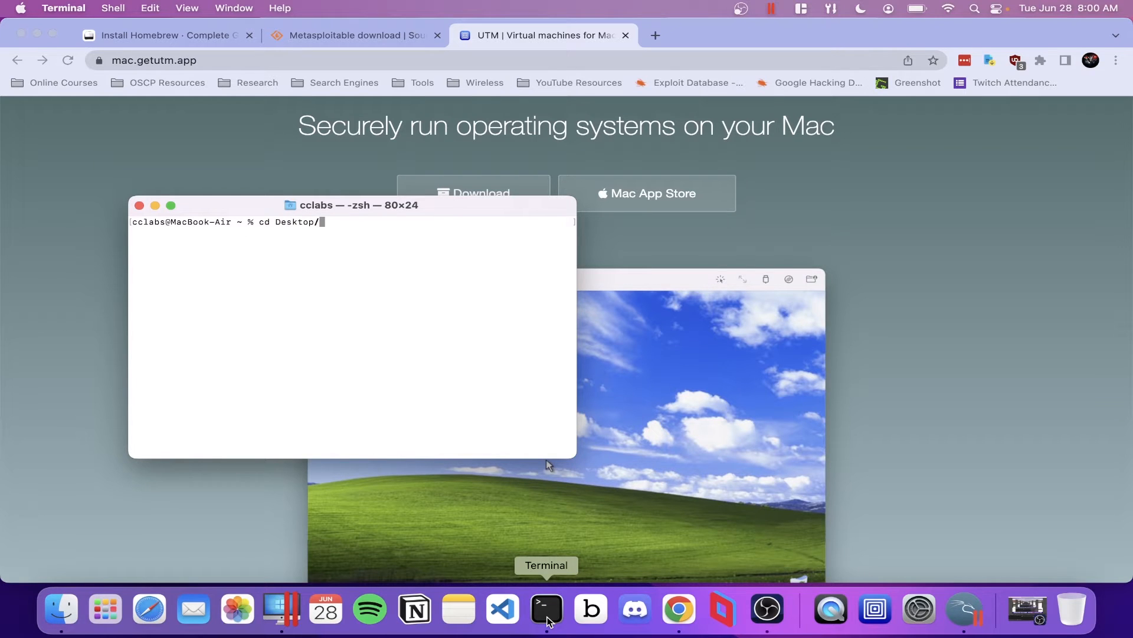
text(Metasploitable2-Linux/)
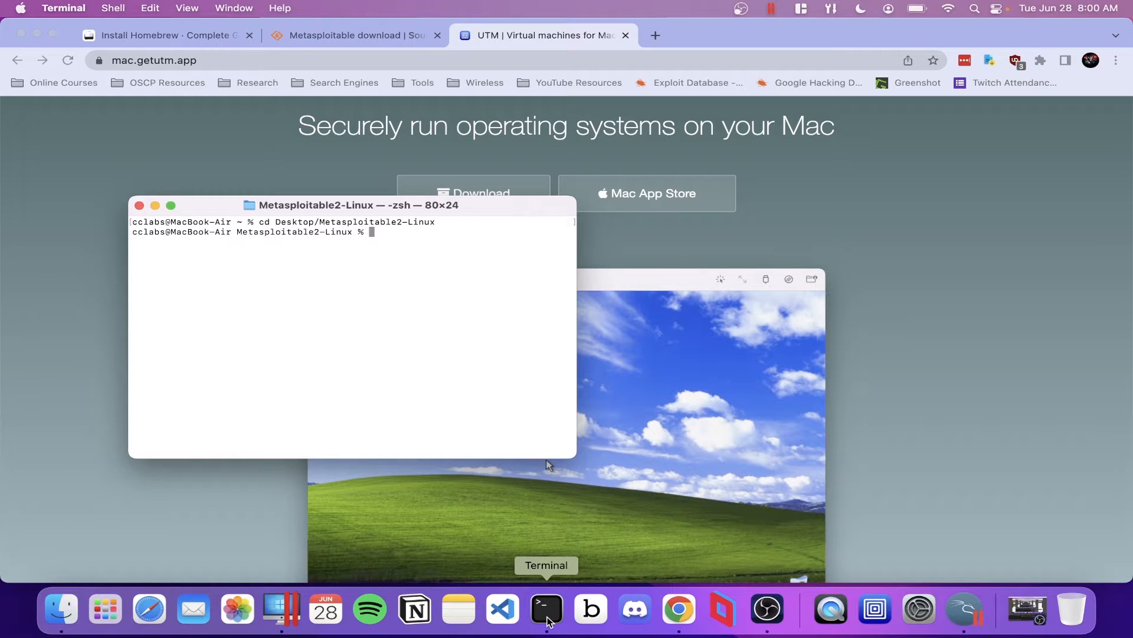
text(ls)
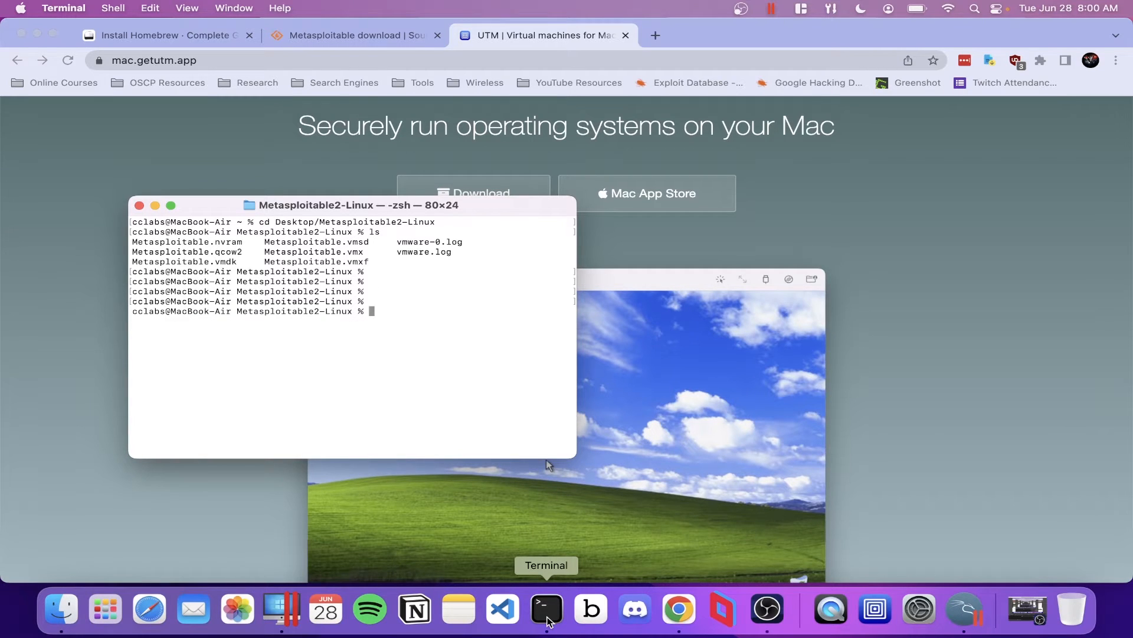
text(qemu-img)
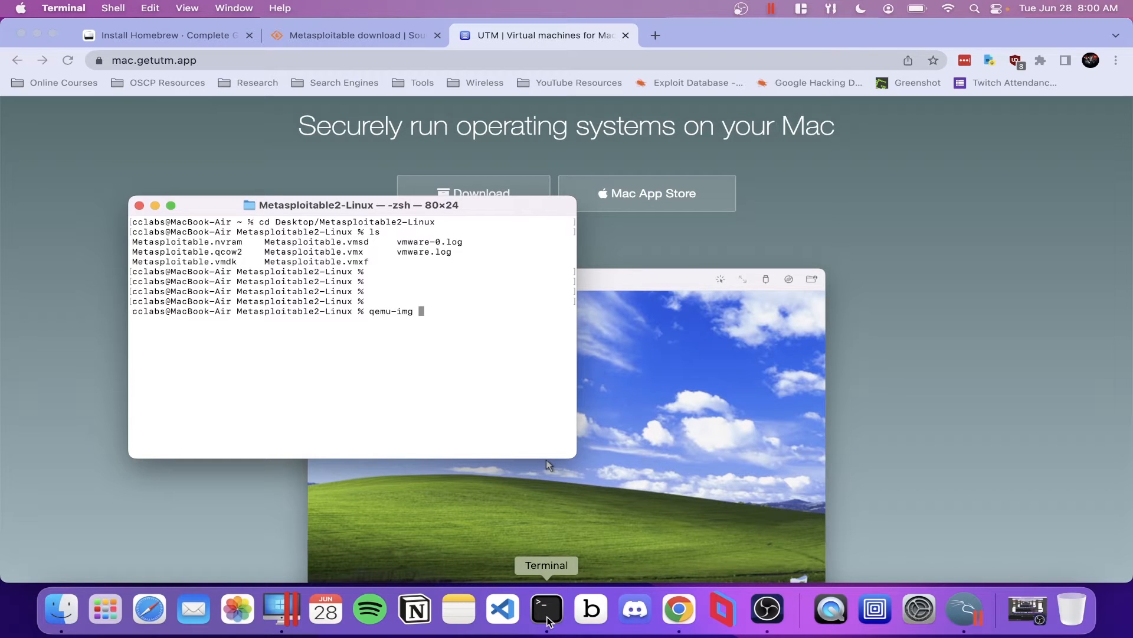
Run qemu-img convert -O qcow2 -c Metasploitable.vmdk MetasploitableM1.qcow2 and pick out the new file name.
text(conv)
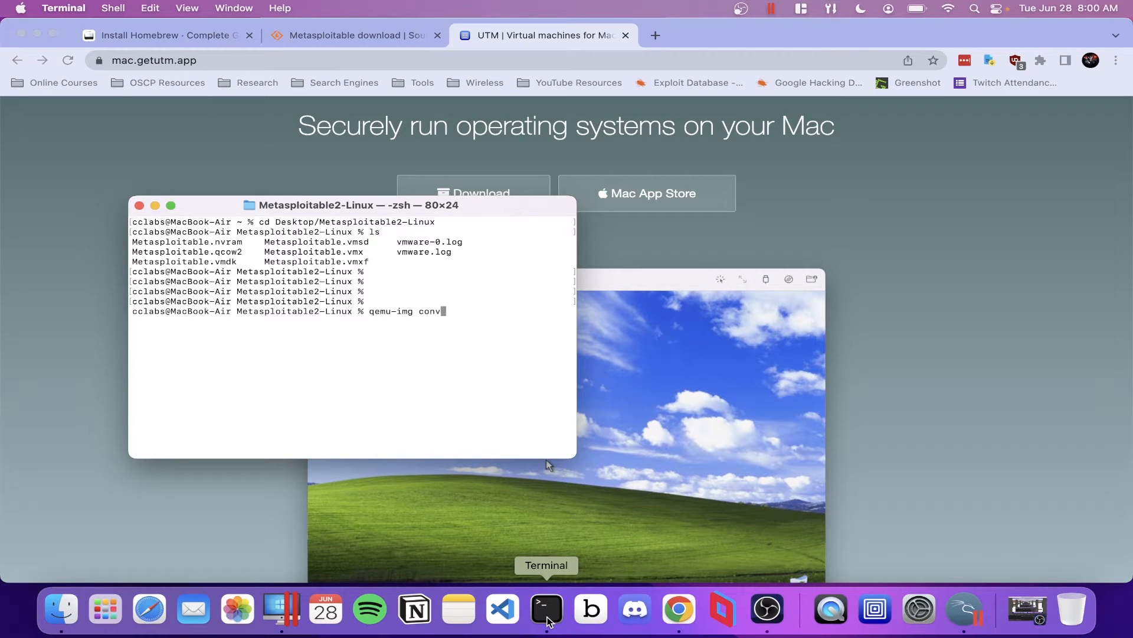
text(ert -O)
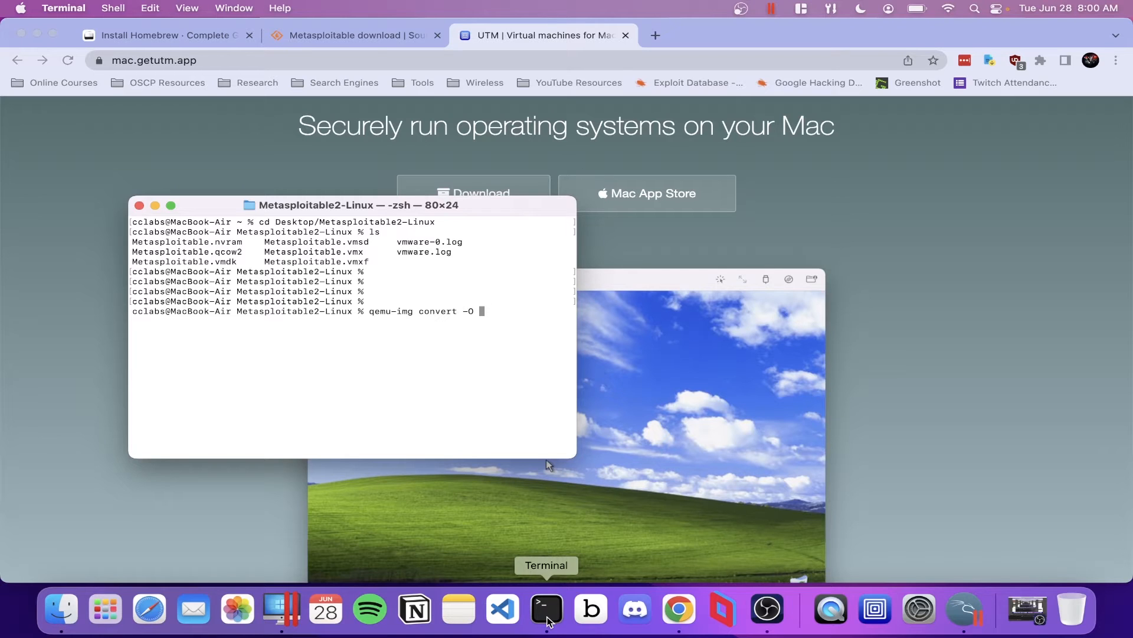
text(qcow2 -c M)
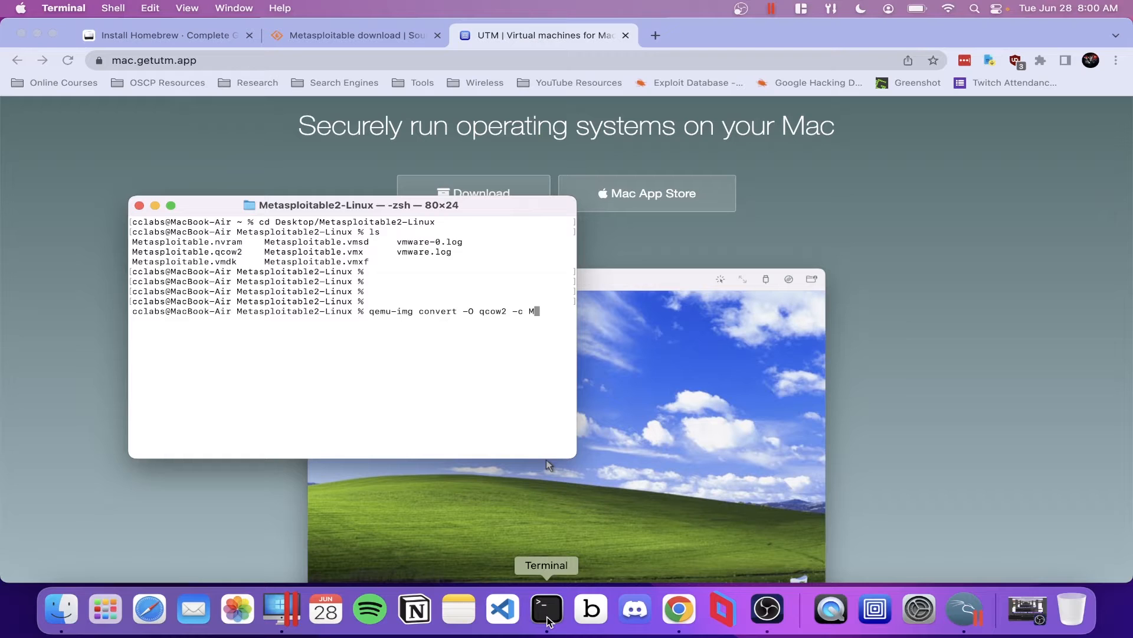
text(etasploitable.)
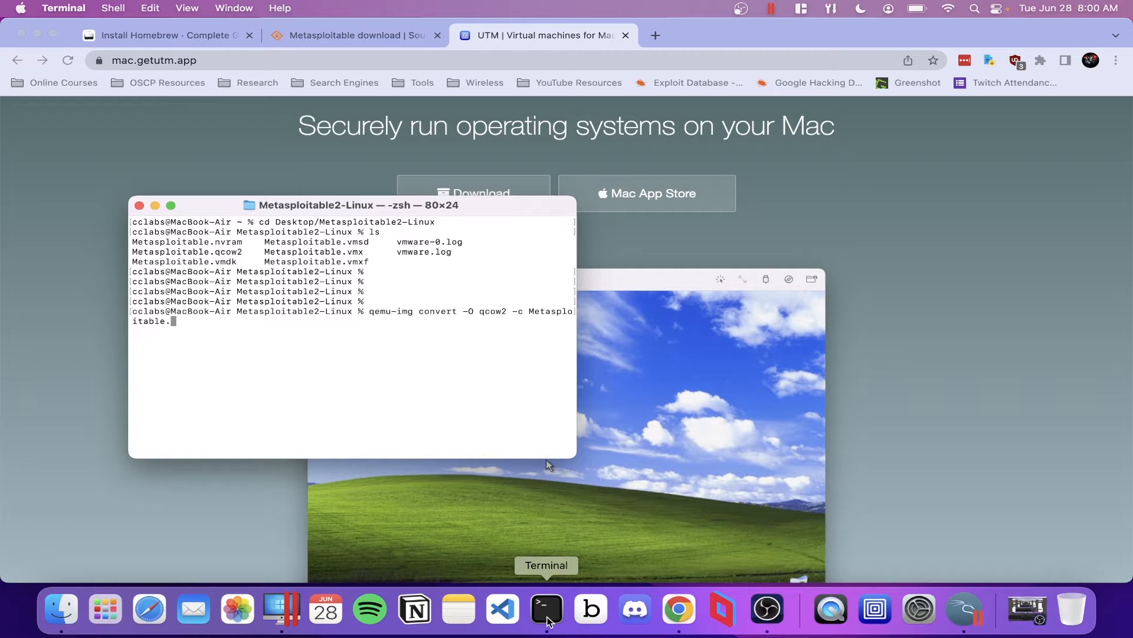
text(vmd)
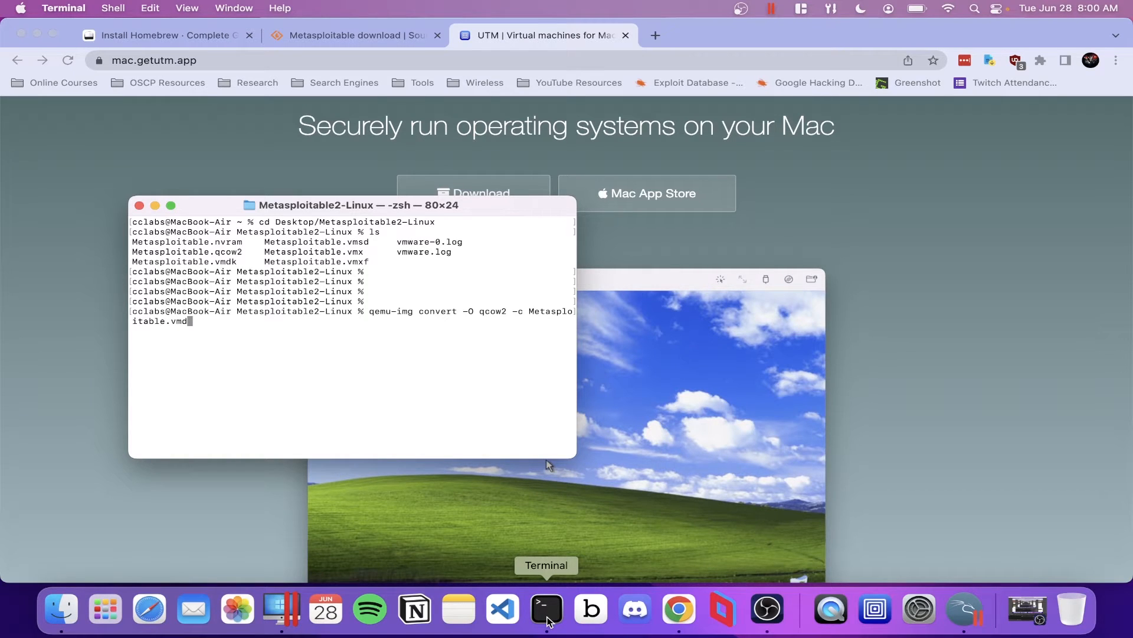
text(k)
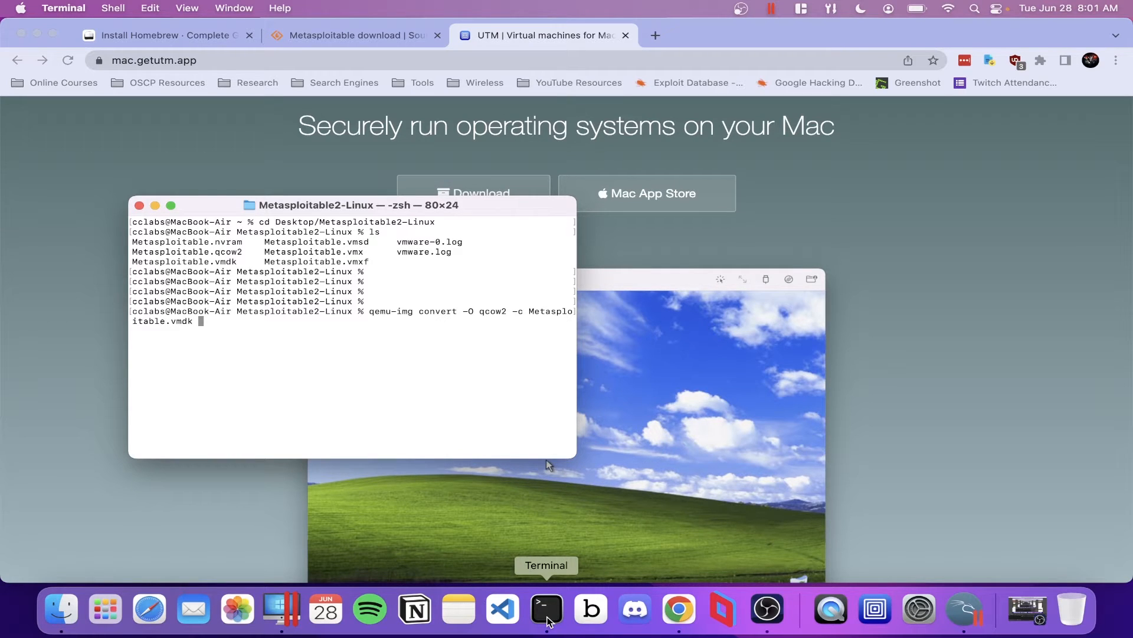
text(Metasploitable.)
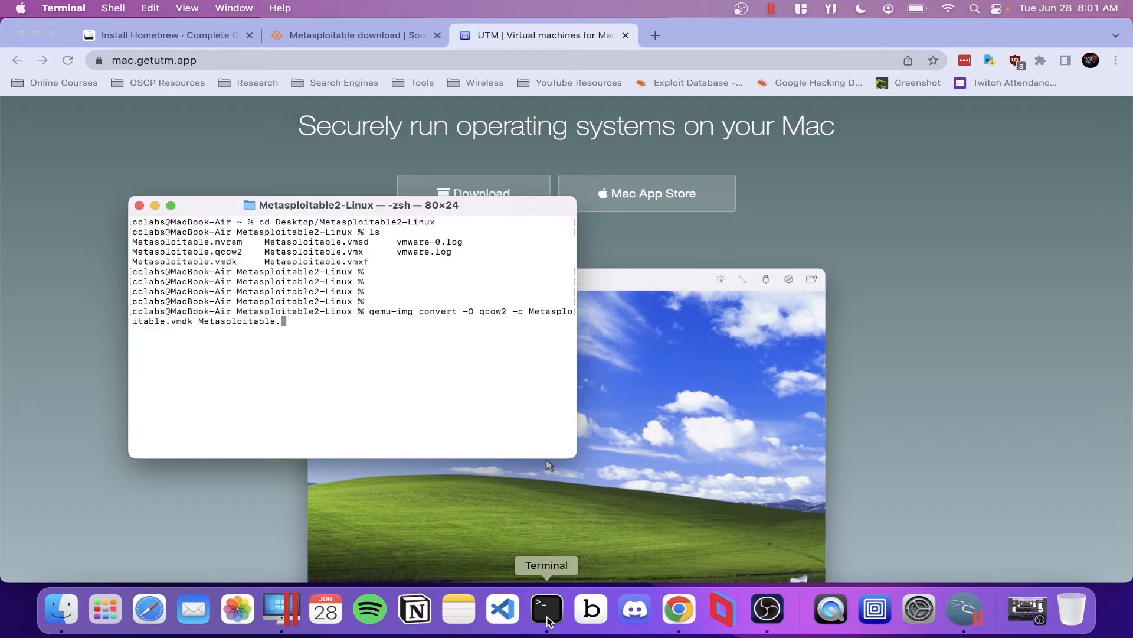
text(M)
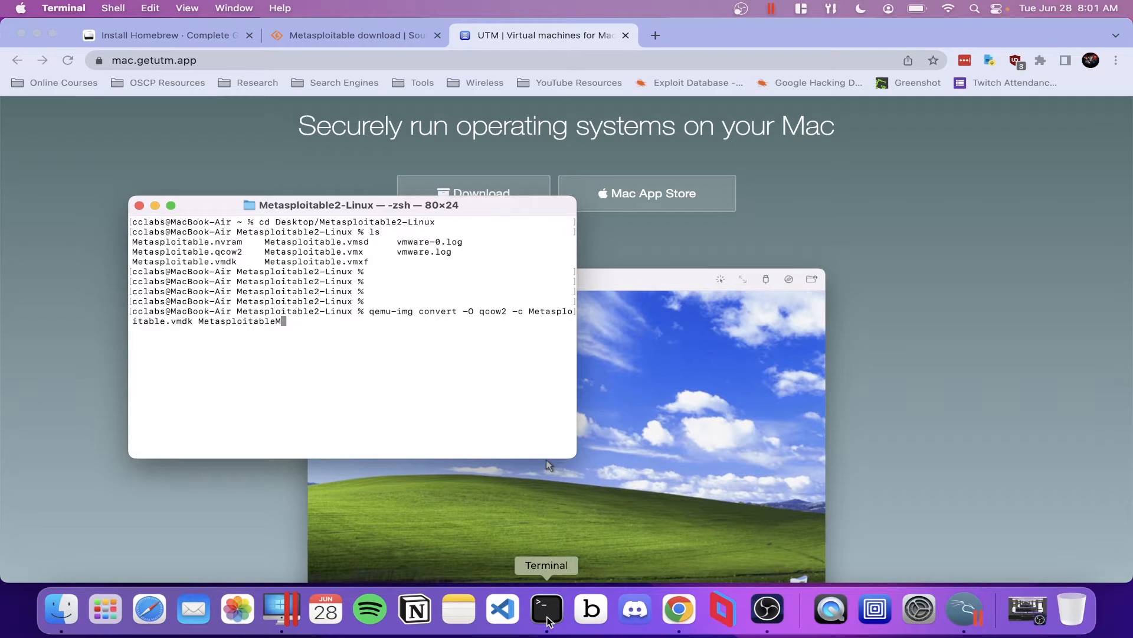
text(1)
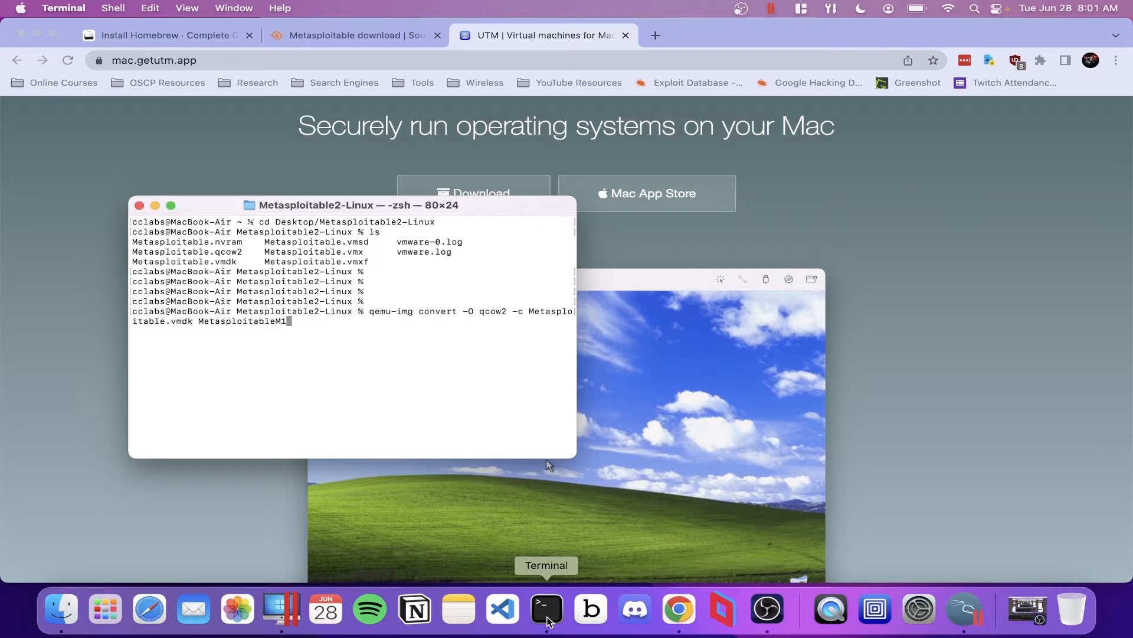
text(qcow)
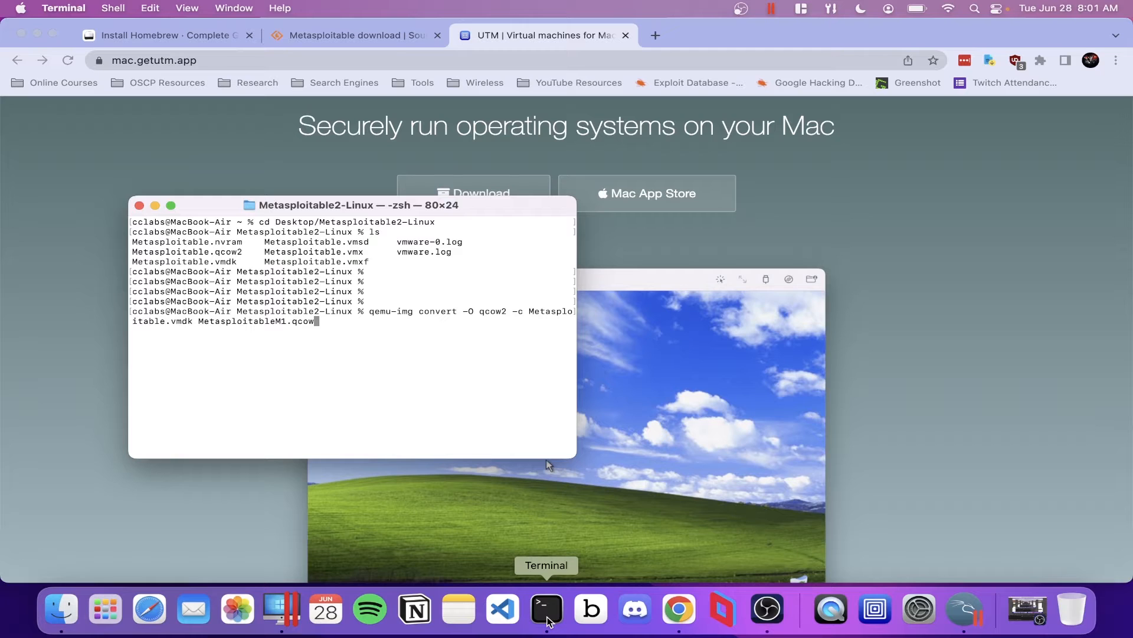
text(2)
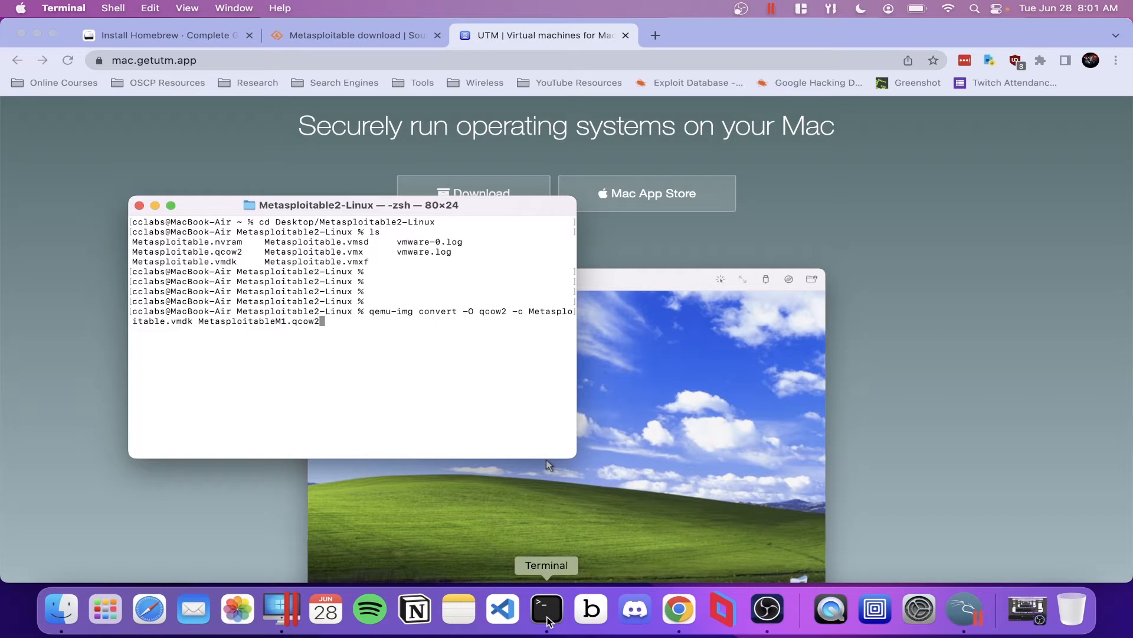
key(Return)
text(ls)
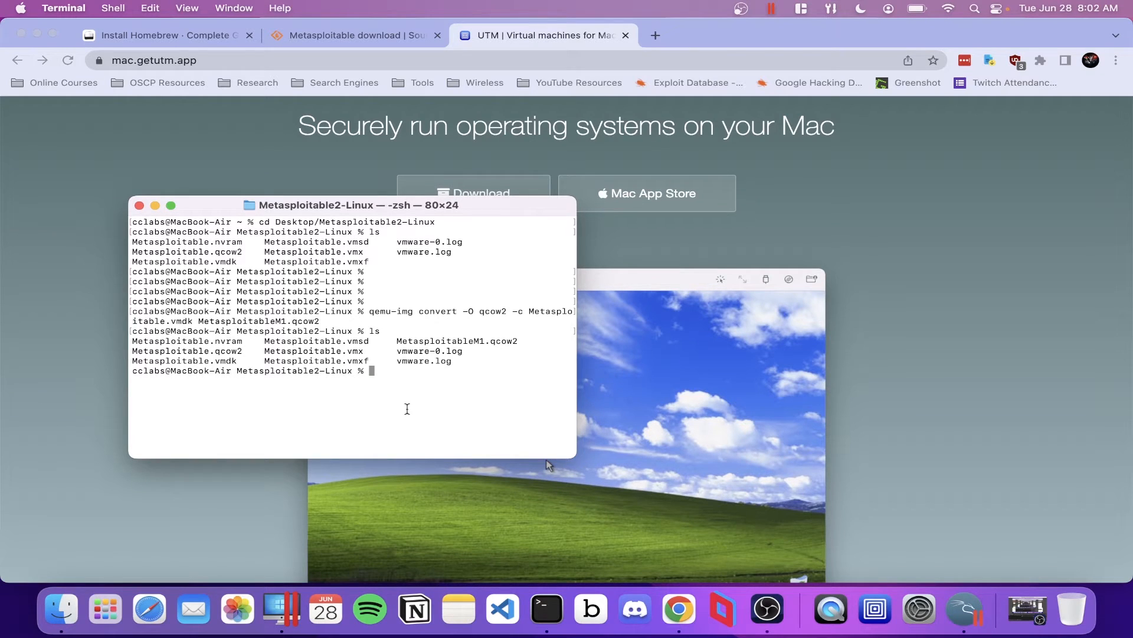
double_click(441, 340)
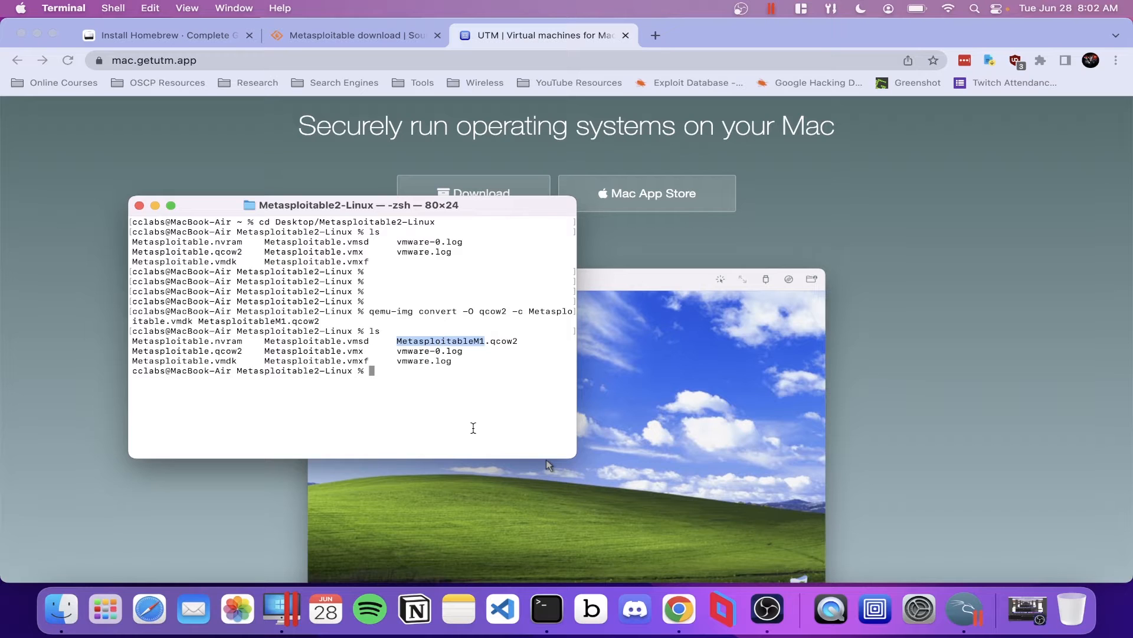
mouse_move(873, 609)
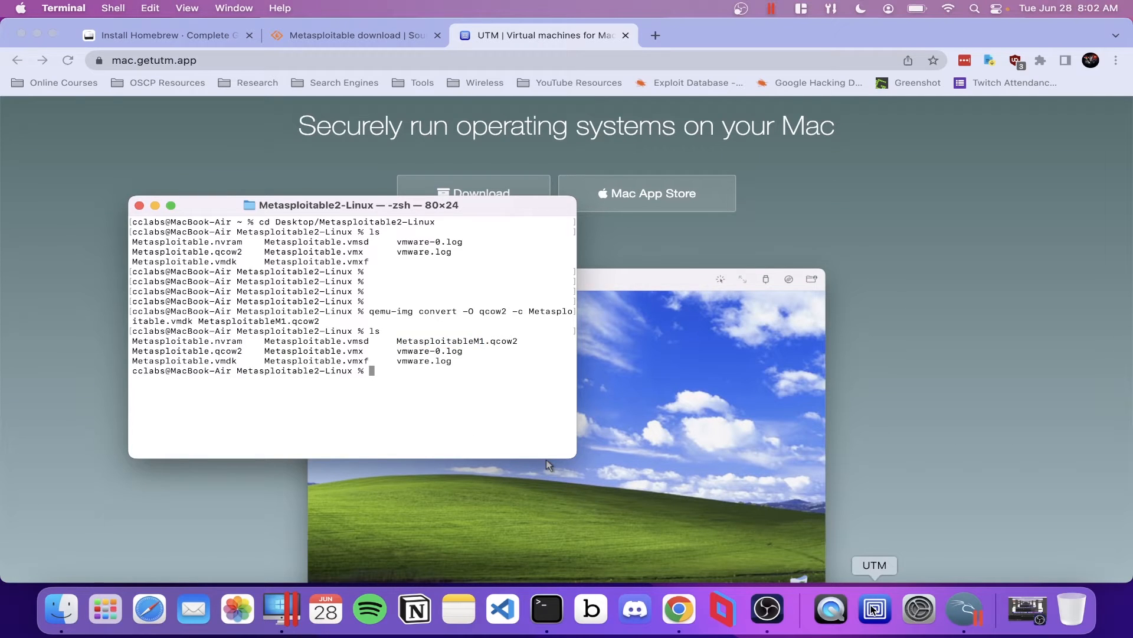
Start a new emulated UTM VM with a custom OS, skipping ISO boot.
click(873, 608)
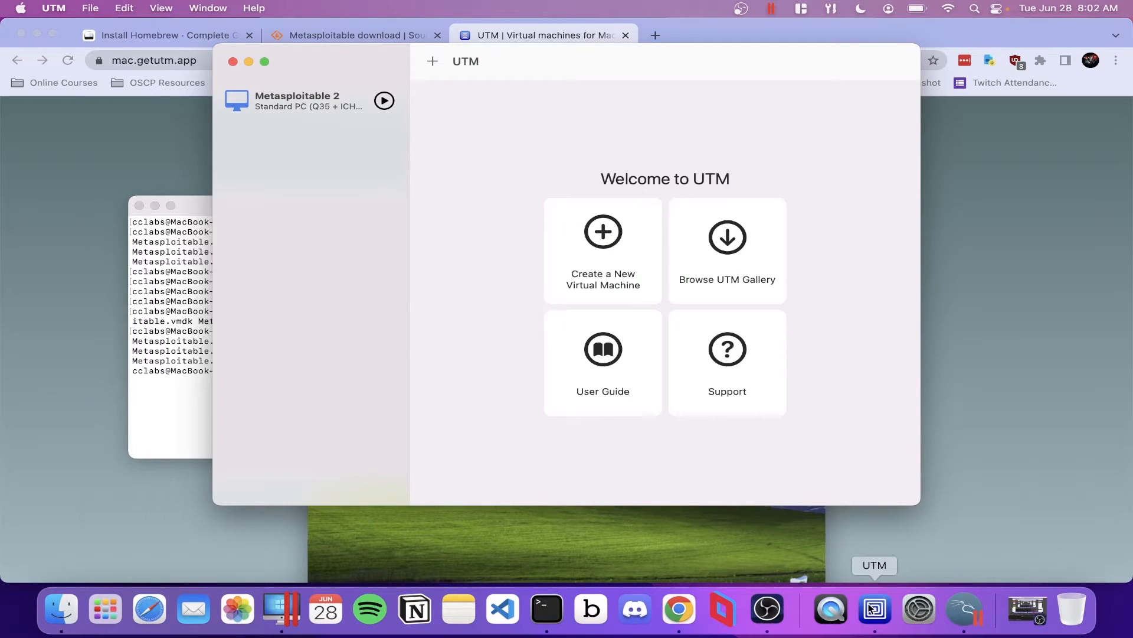
mouse_move(456, 261)
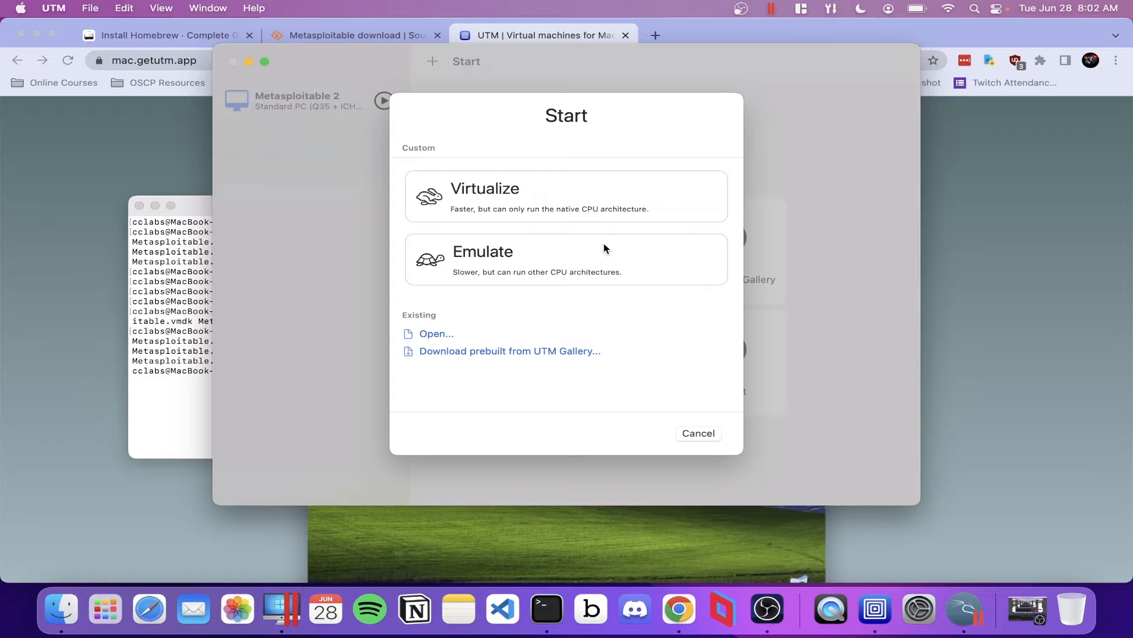
mouse_move(535, 273)
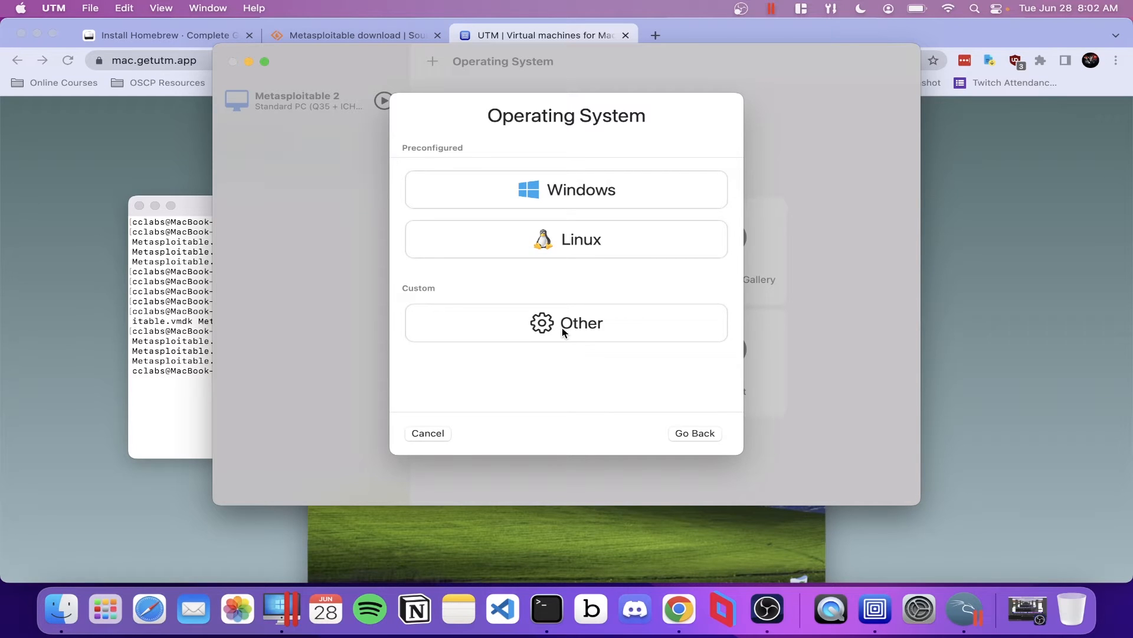
click(566, 322)
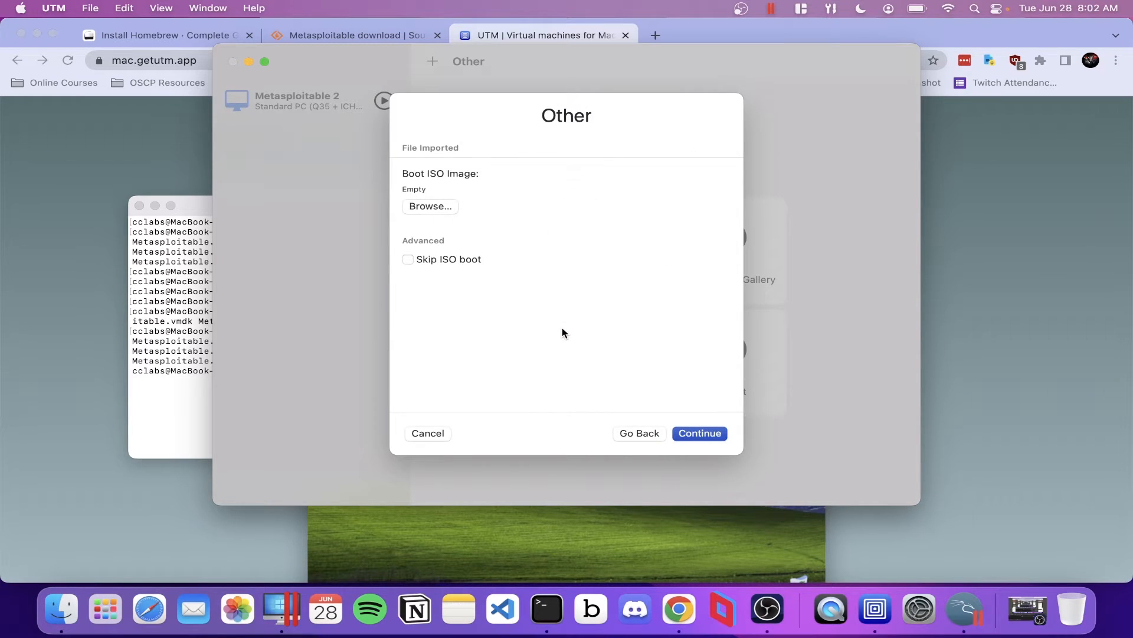
mouse_move(425, 282)
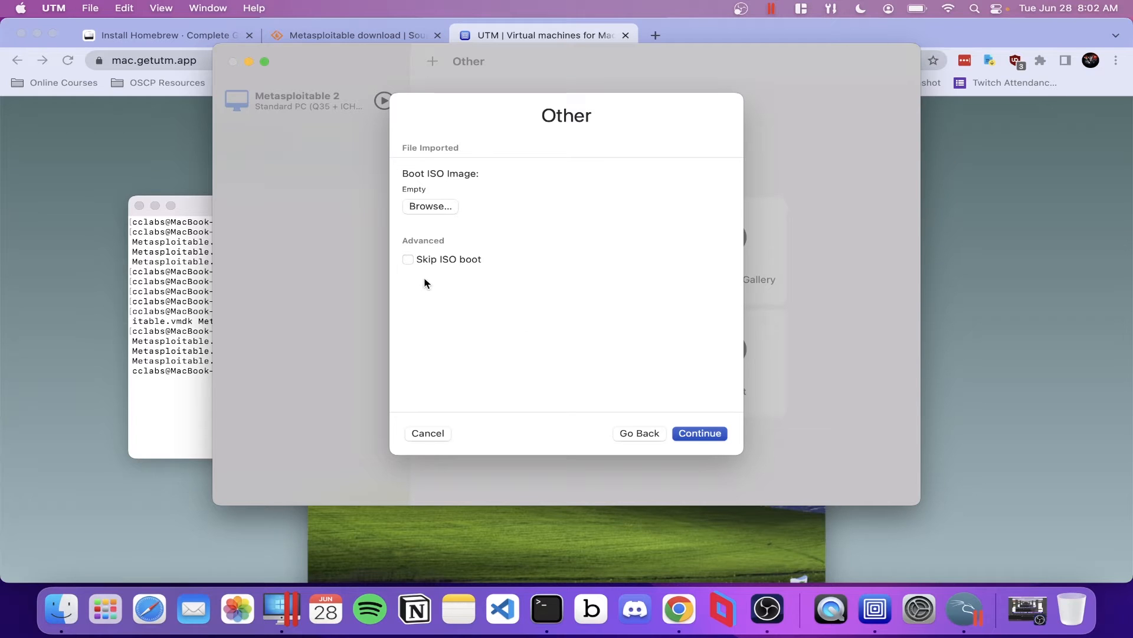
click(408, 259)
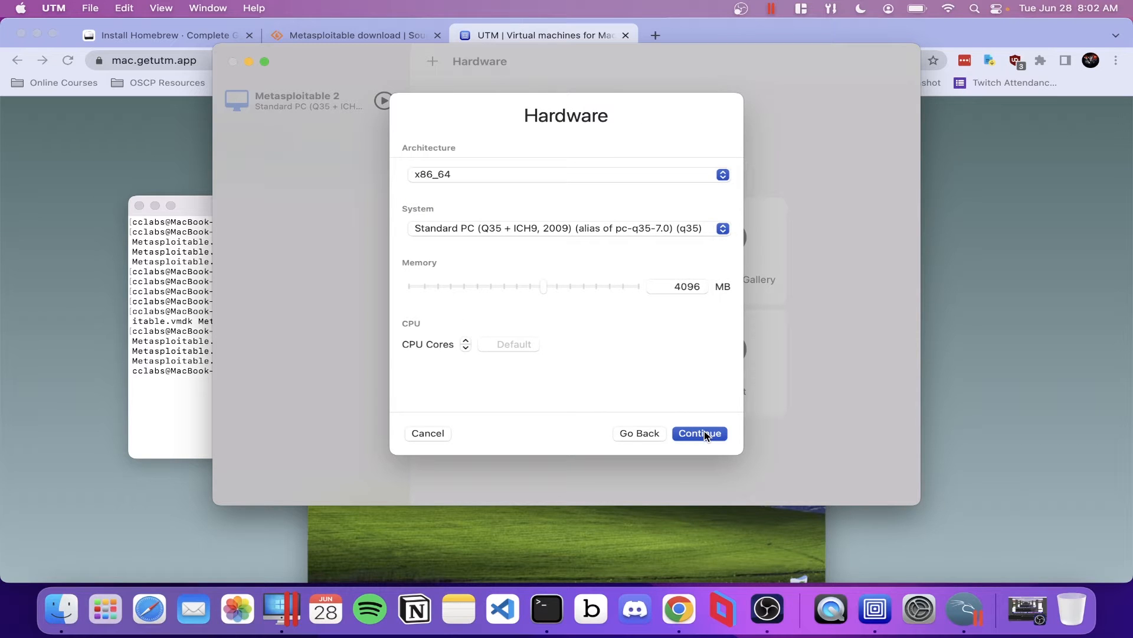
mouse_move(698, 336)
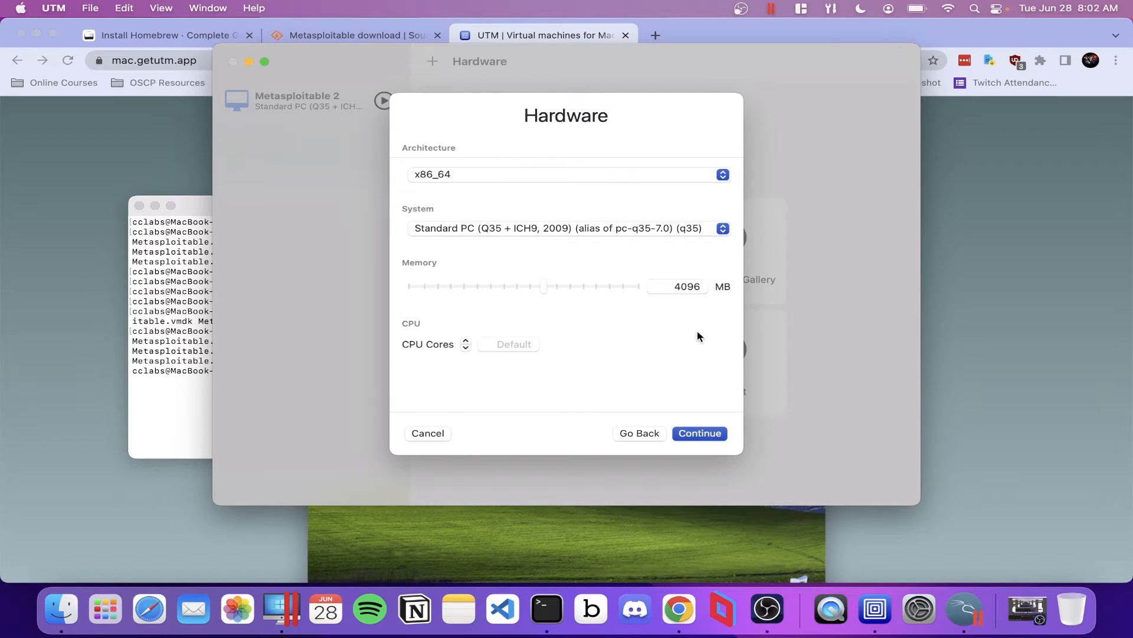
Give the VM 512 MB of memory and continue to the 2 GB storage page.
click(677, 286)
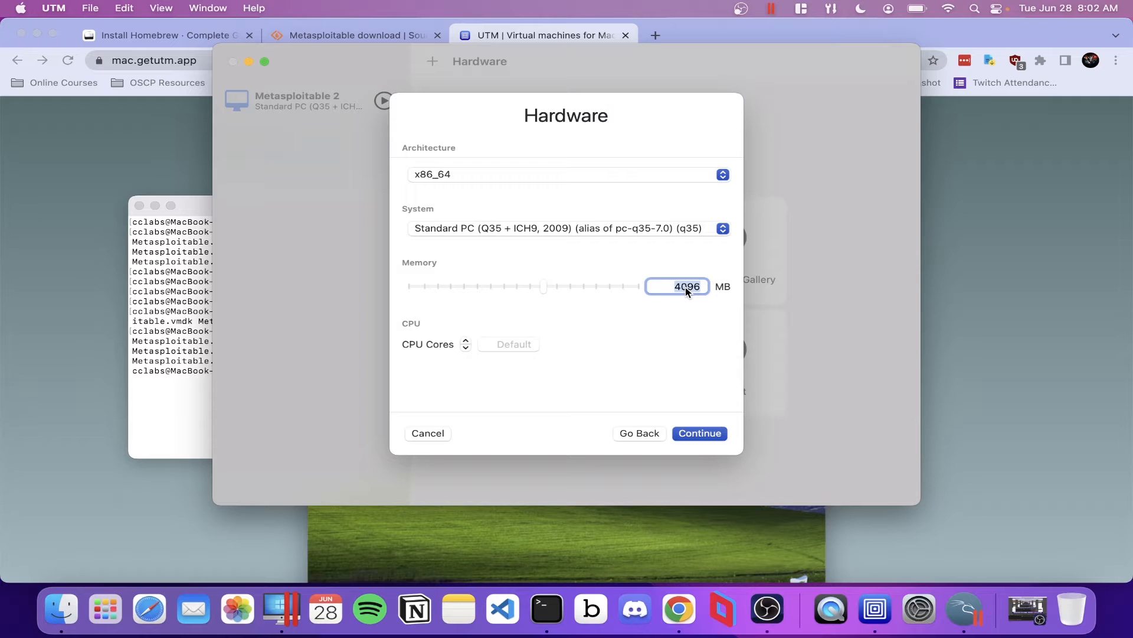
text(512)
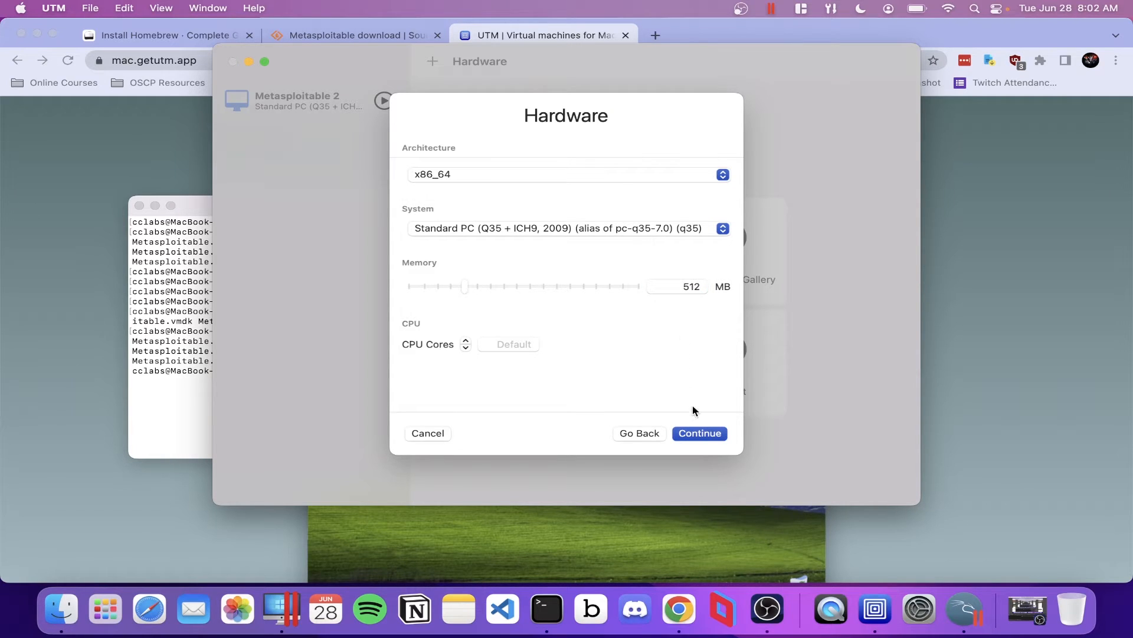
click(698, 432)
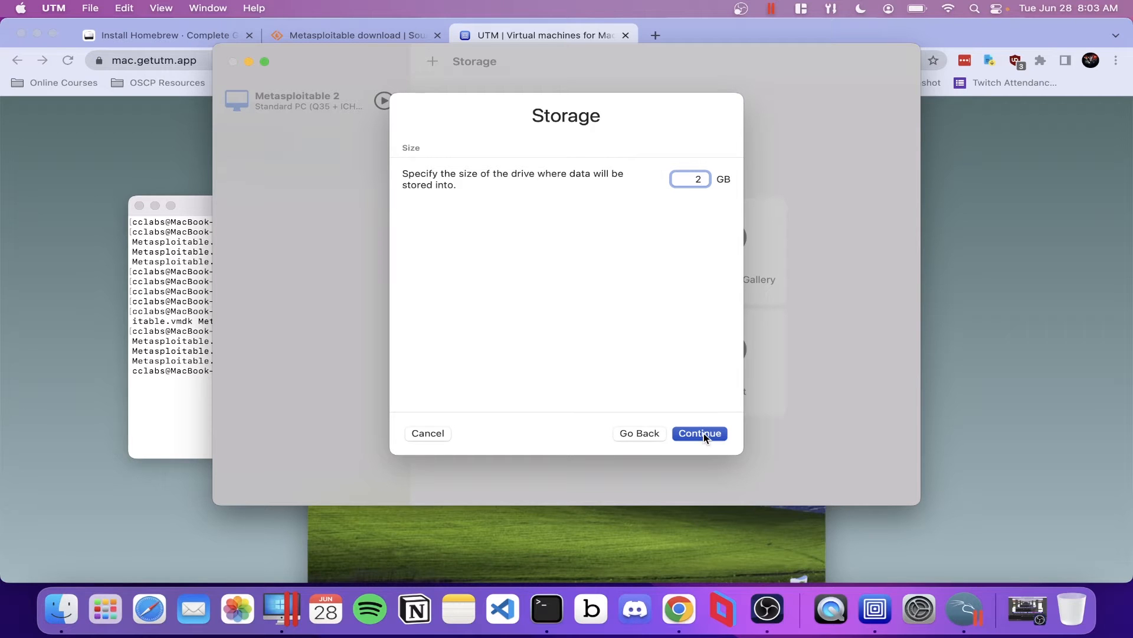
Keep storage, skip the shared folder, save the VM as Metasploitable 2 M1 with its settings opening.
click(698, 432)
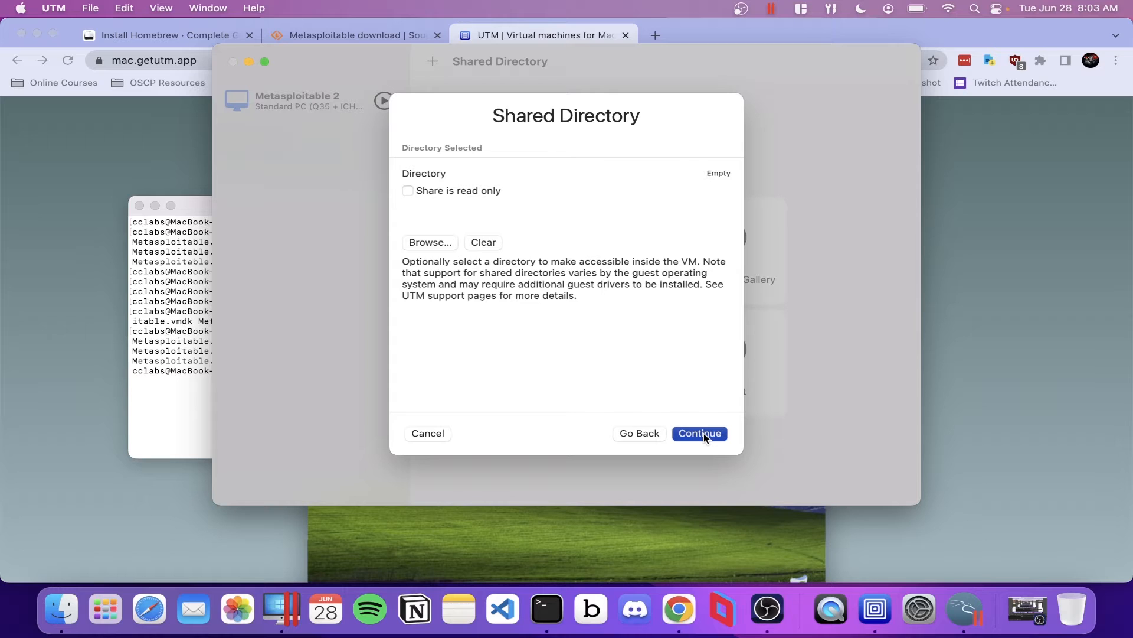
click(697, 433)
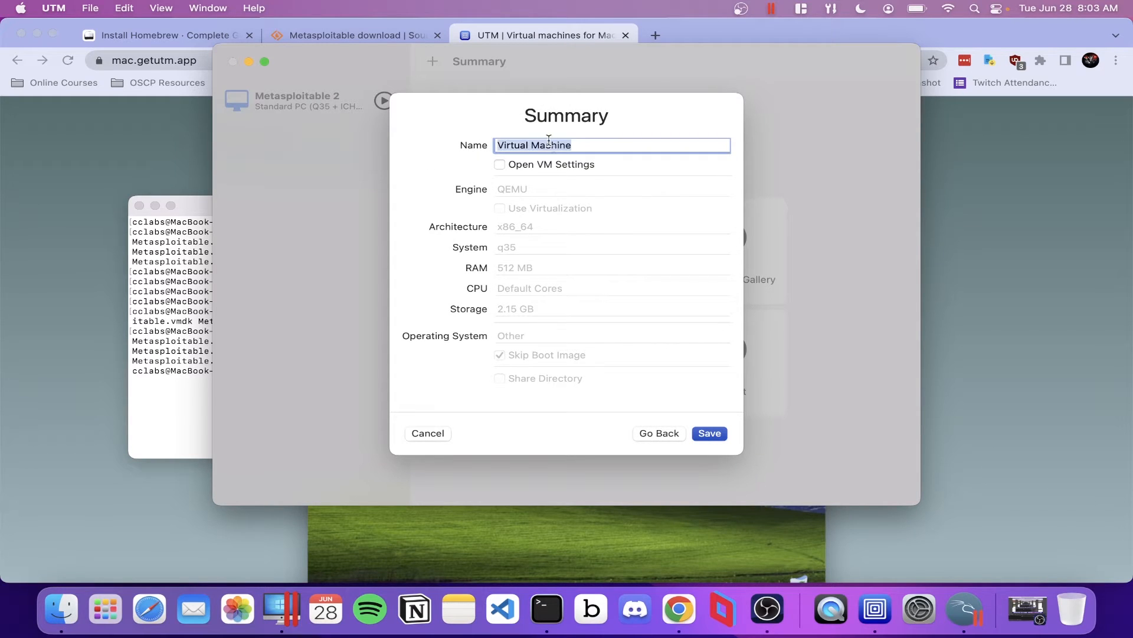
text(Metasploitable 2 M1)
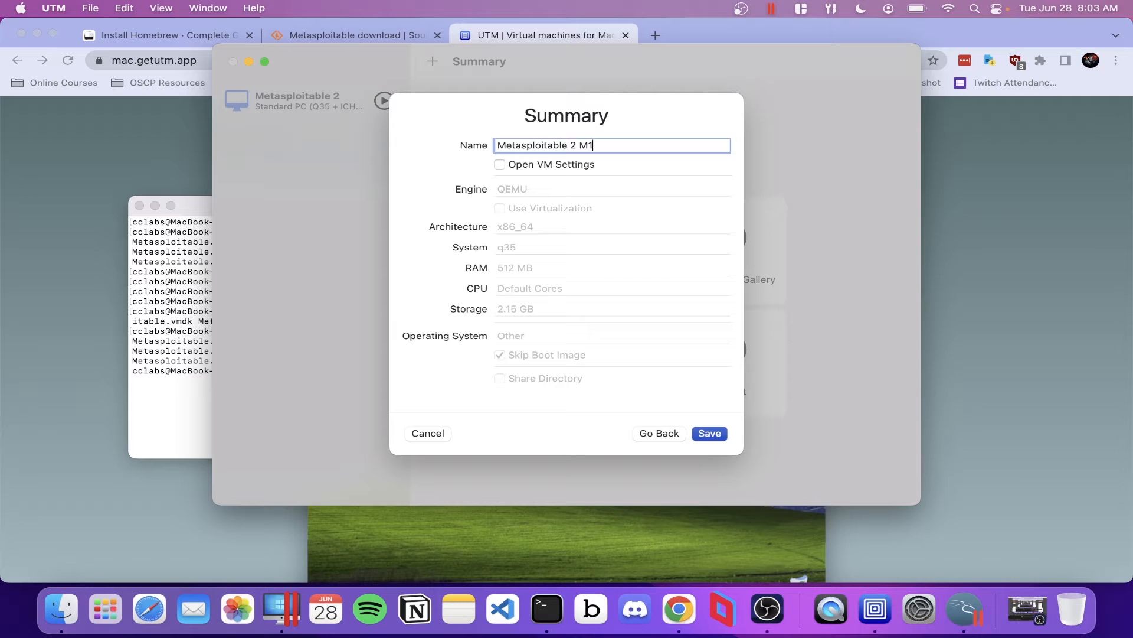
click(500, 164)
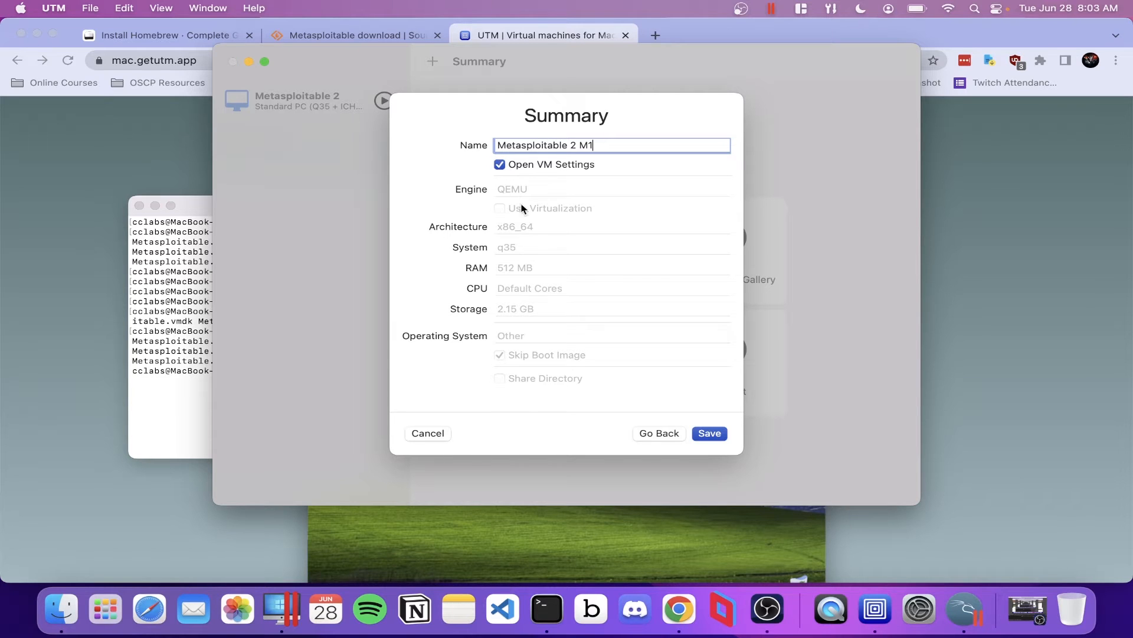
mouse_move(573, 259)
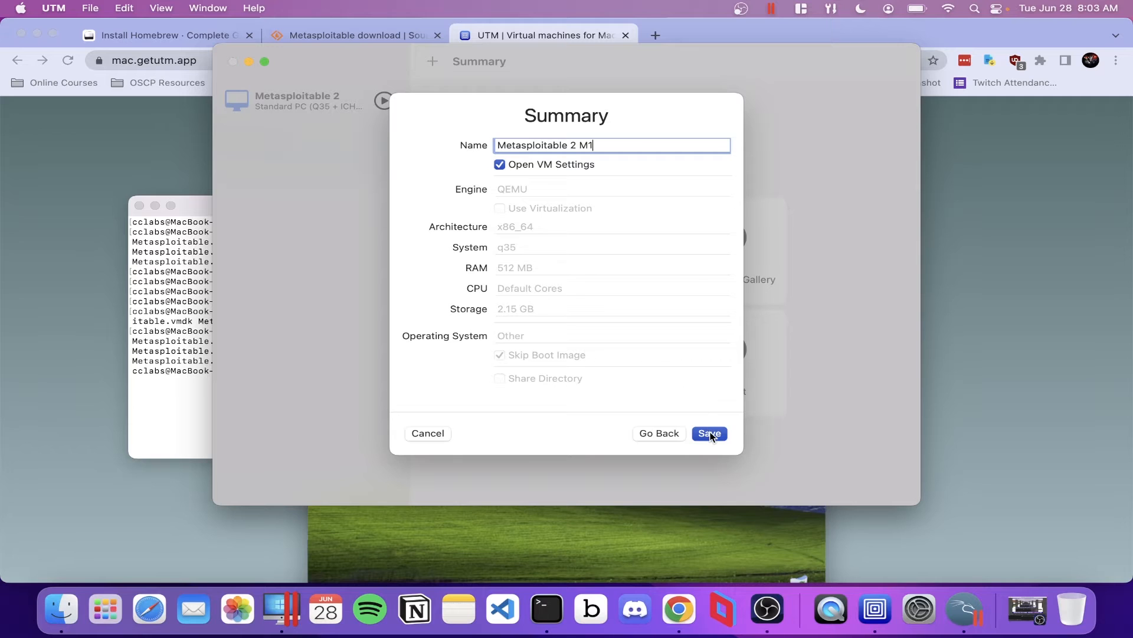
click(708, 433)
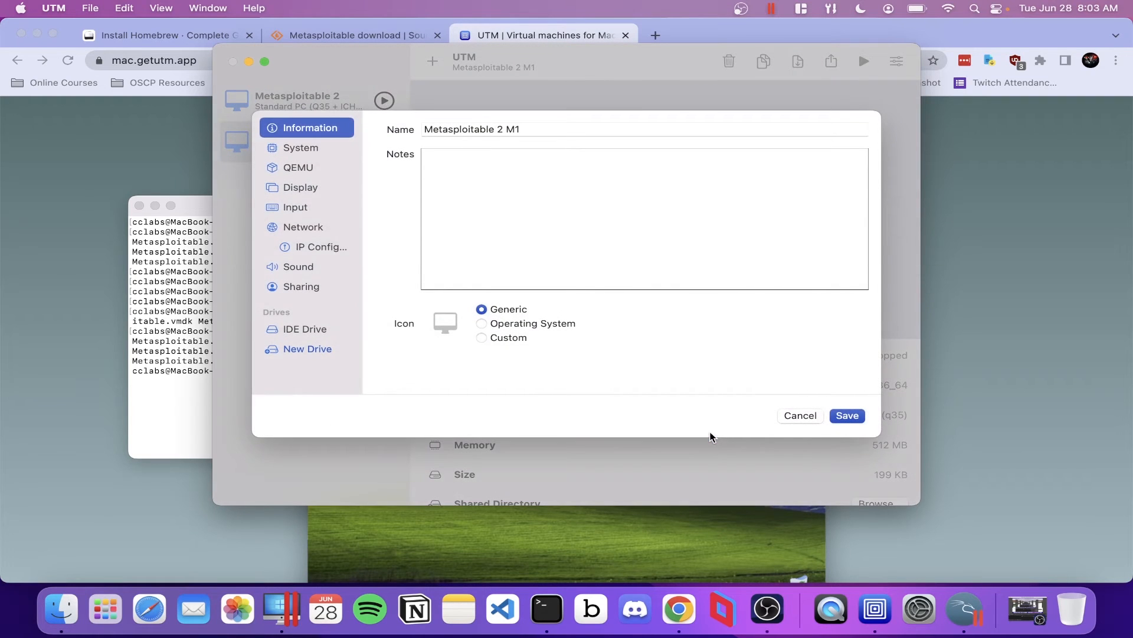
mouse_move(516, 400)
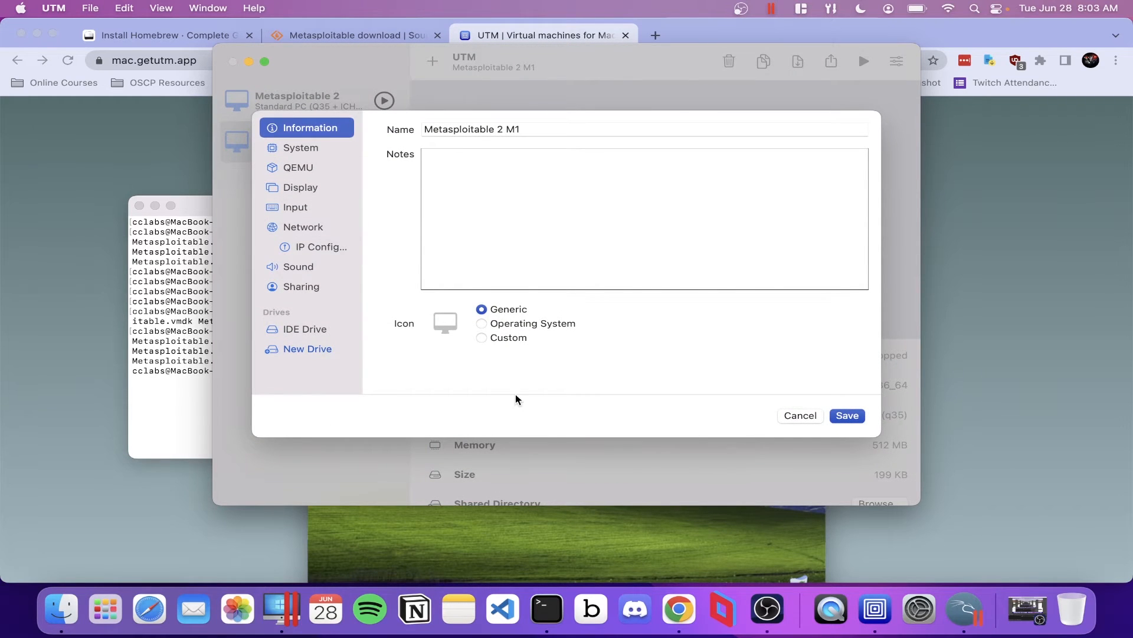
mouse_move(301, 346)
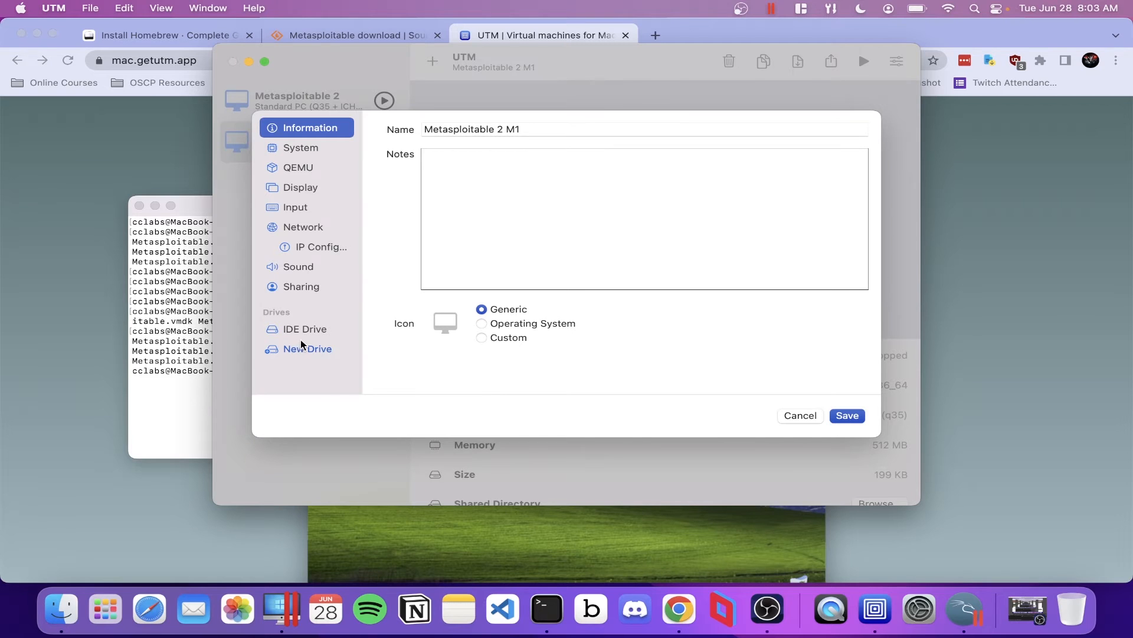
Delete the empty default drive and import MetasploitableM1.qcow2 as a new IDE drive.
click(304, 329)
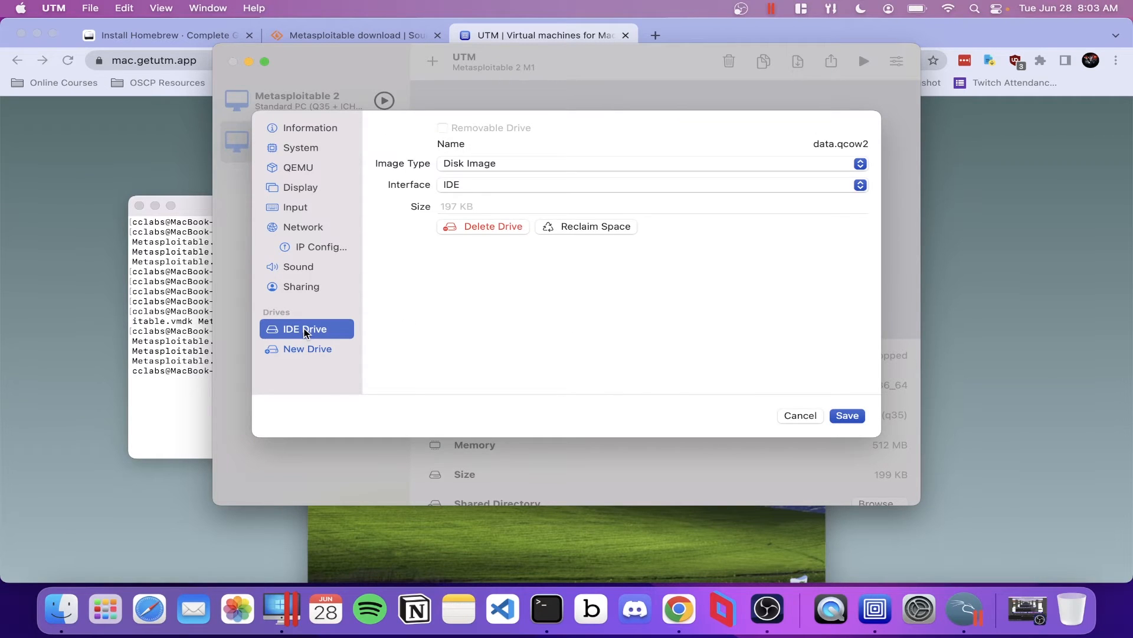
mouse_move(471, 259)
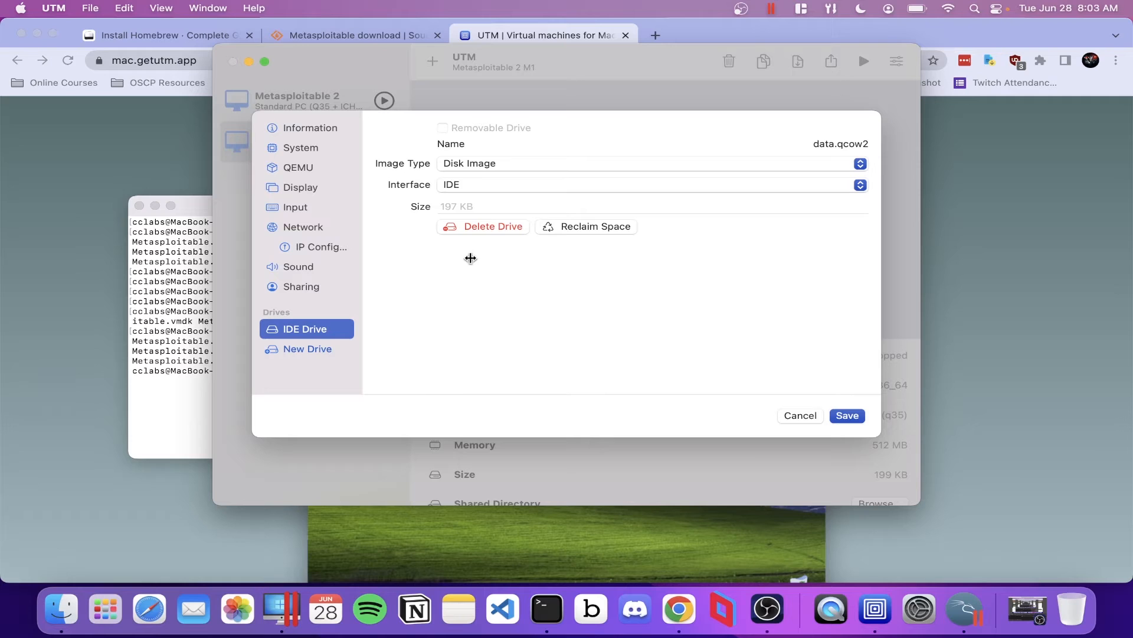
mouse_move(489, 229)
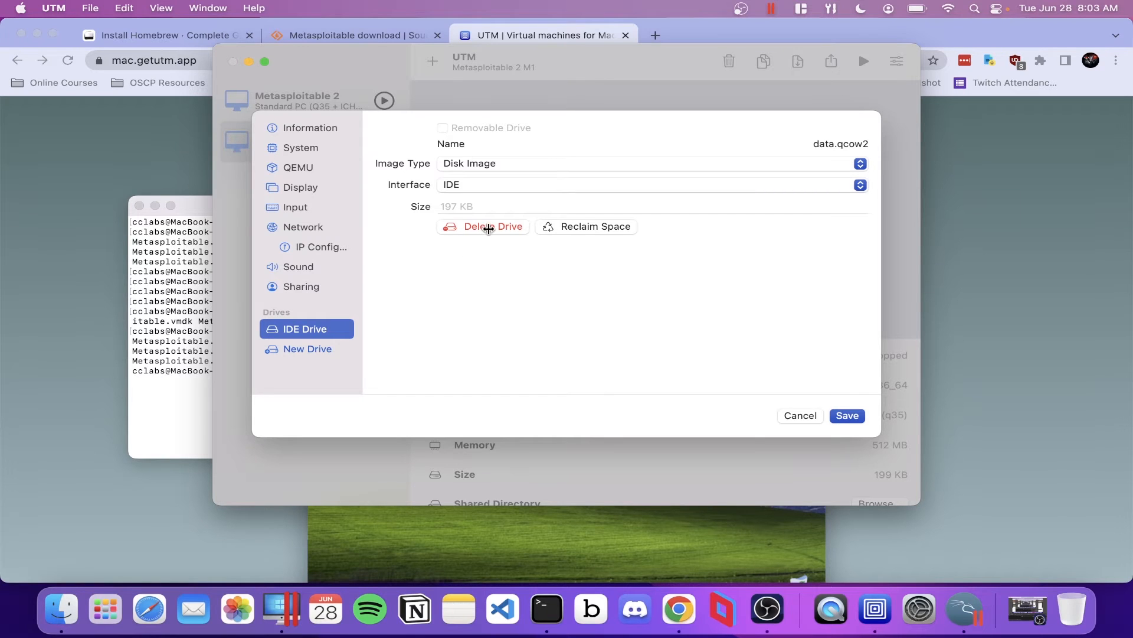
click(482, 226)
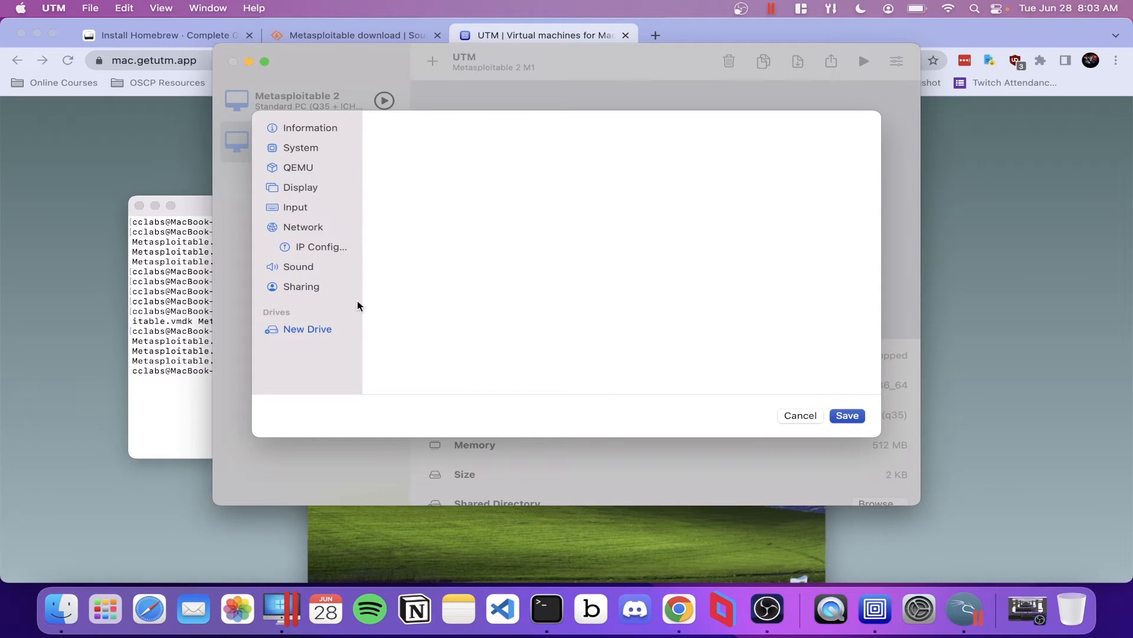
click(307, 330)
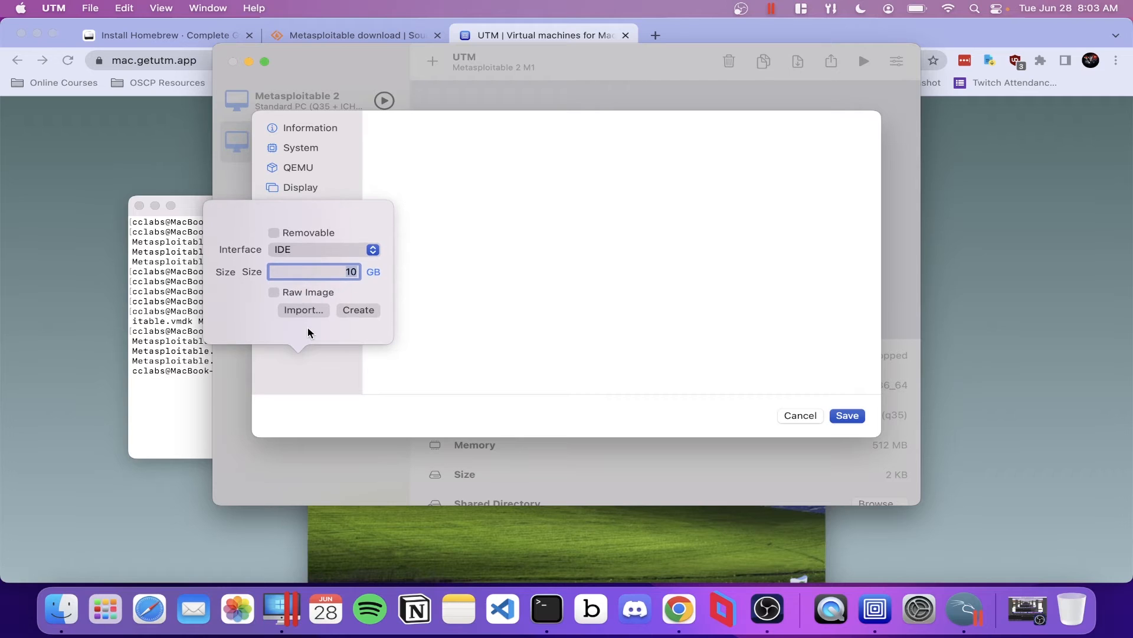
mouse_move(289, 326)
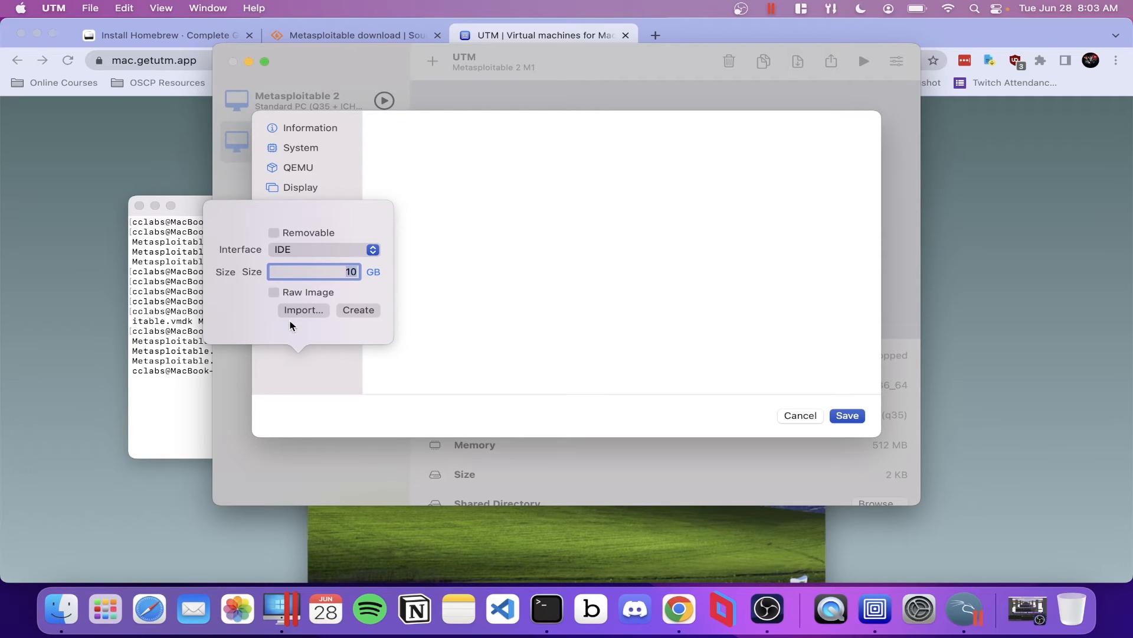
click(304, 309)
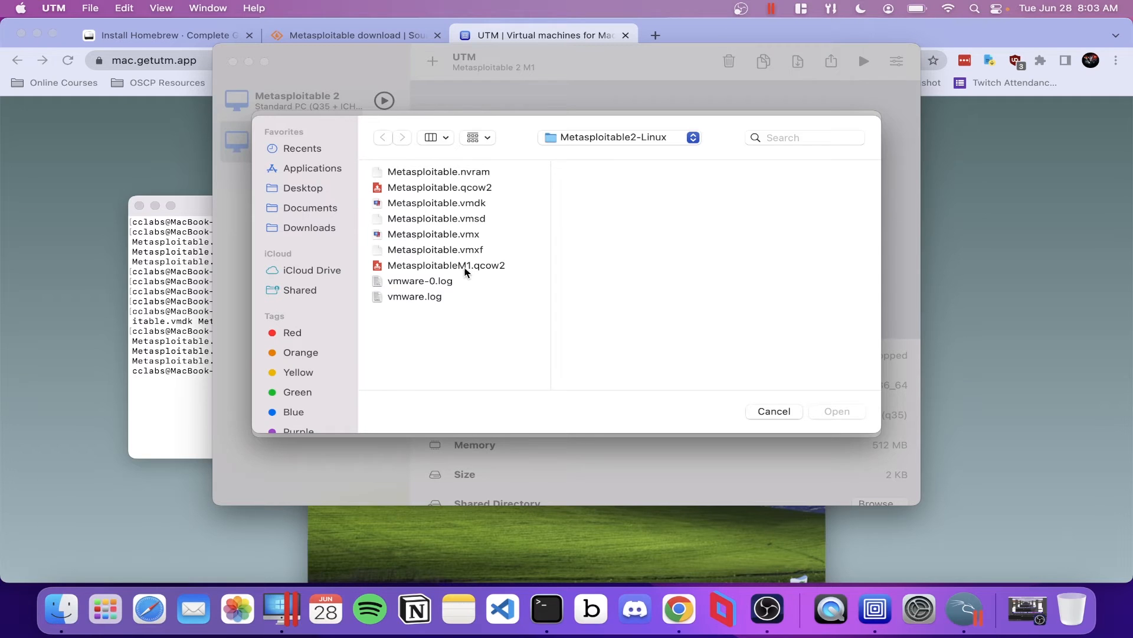
click(446, 264)
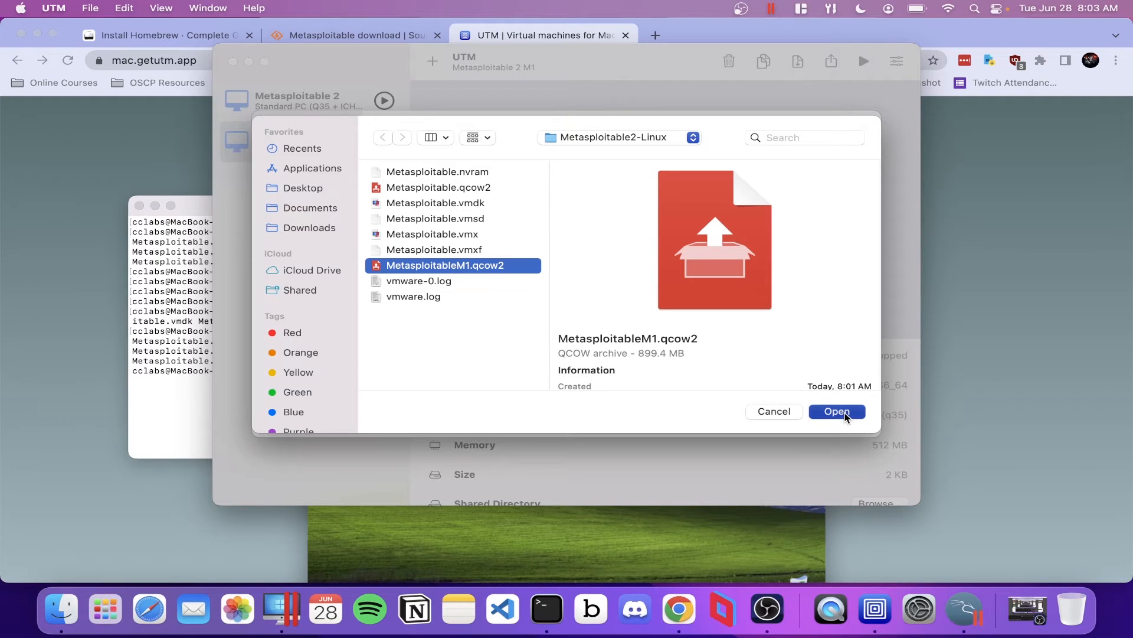
click(836, 411)
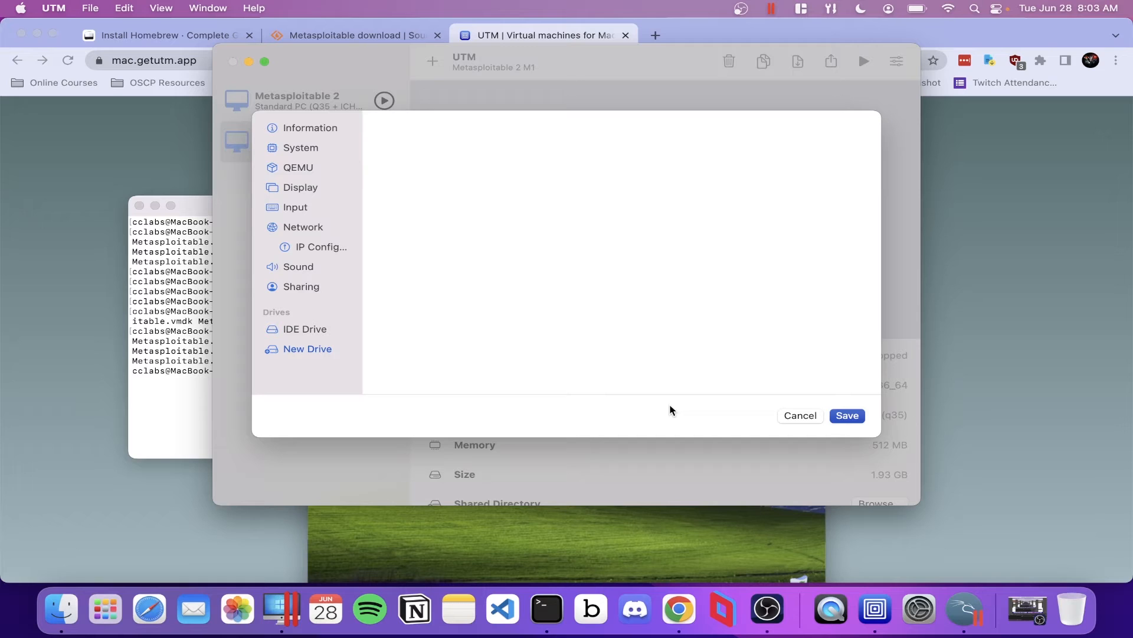
mouse_move(307, 268)
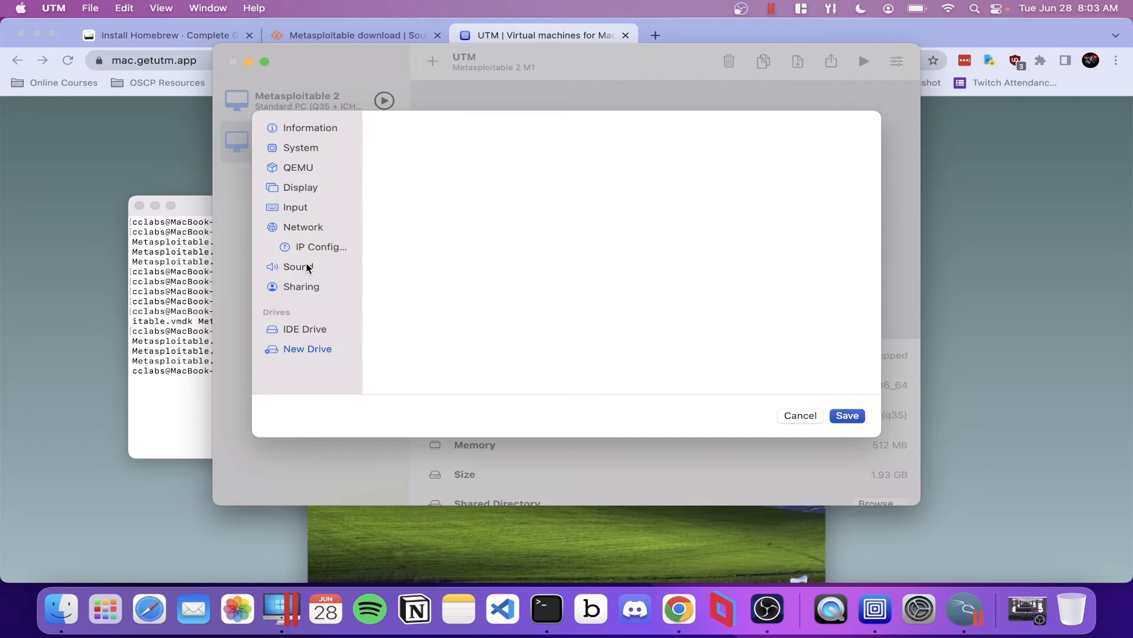
Switch the VM's network mode from Shared Network to Host Only and save the settings.
click(303, 227)
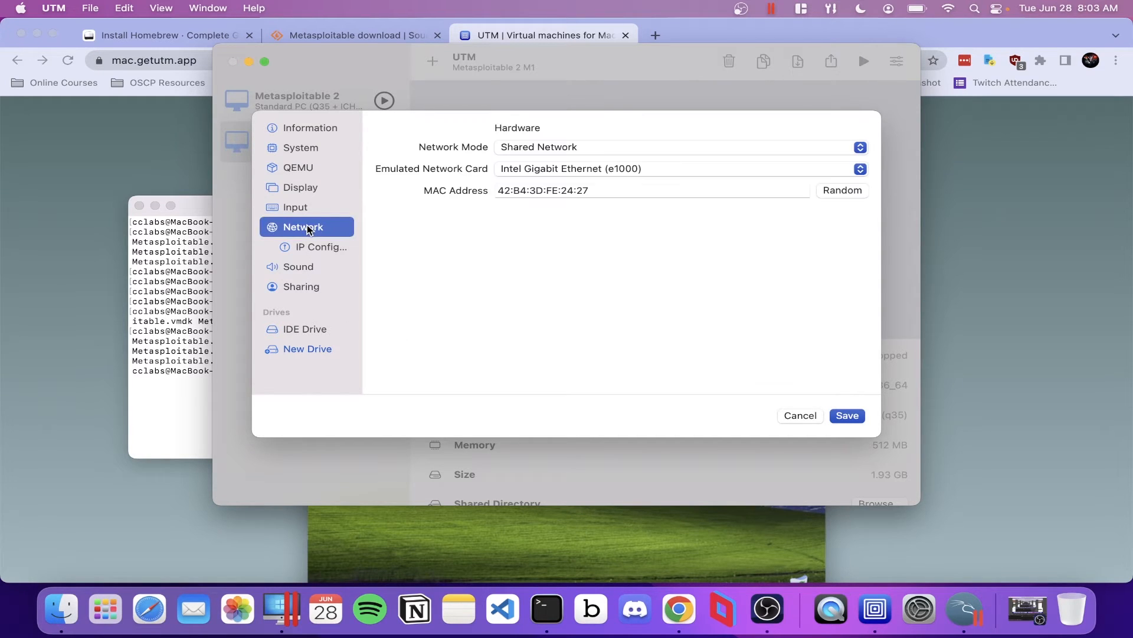
click(677, 147)
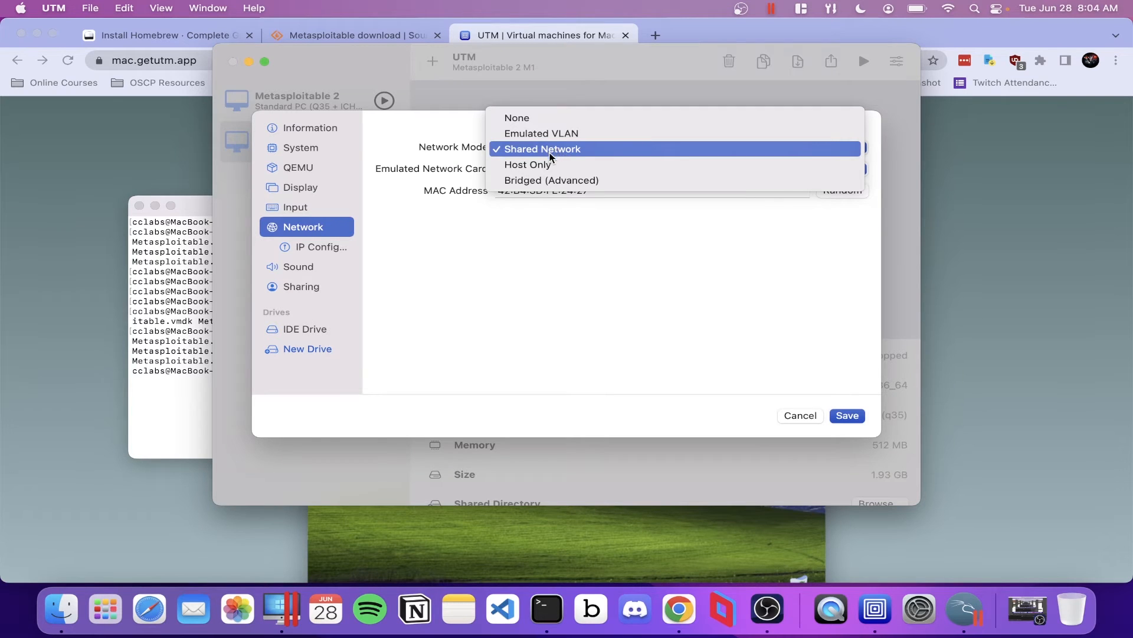
click(527, 164)
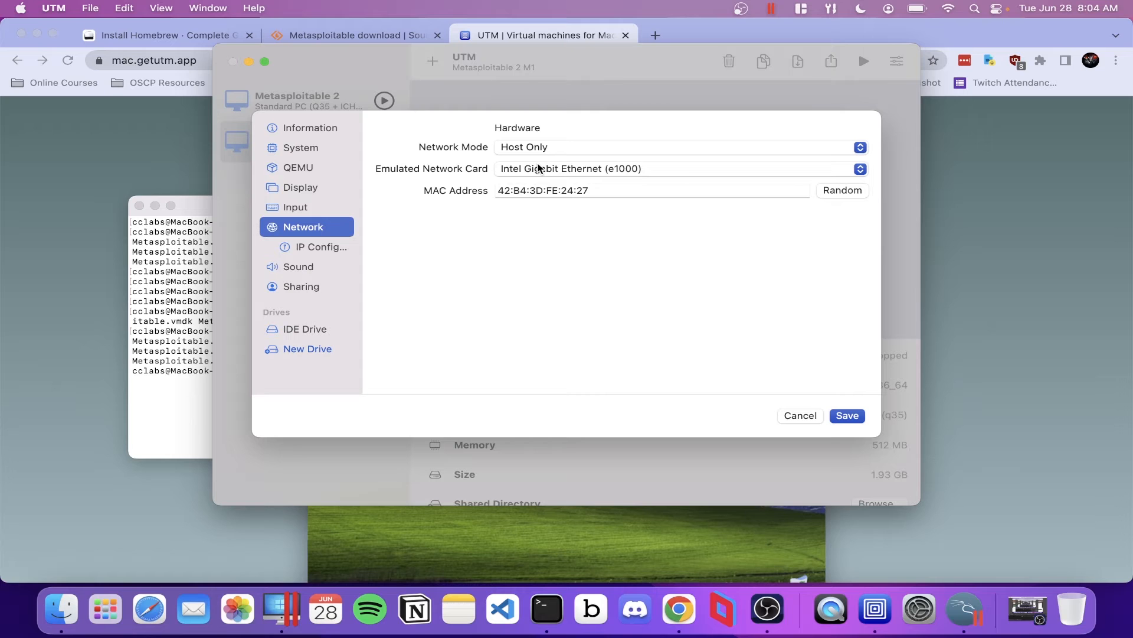
mouse_move(794, 354)
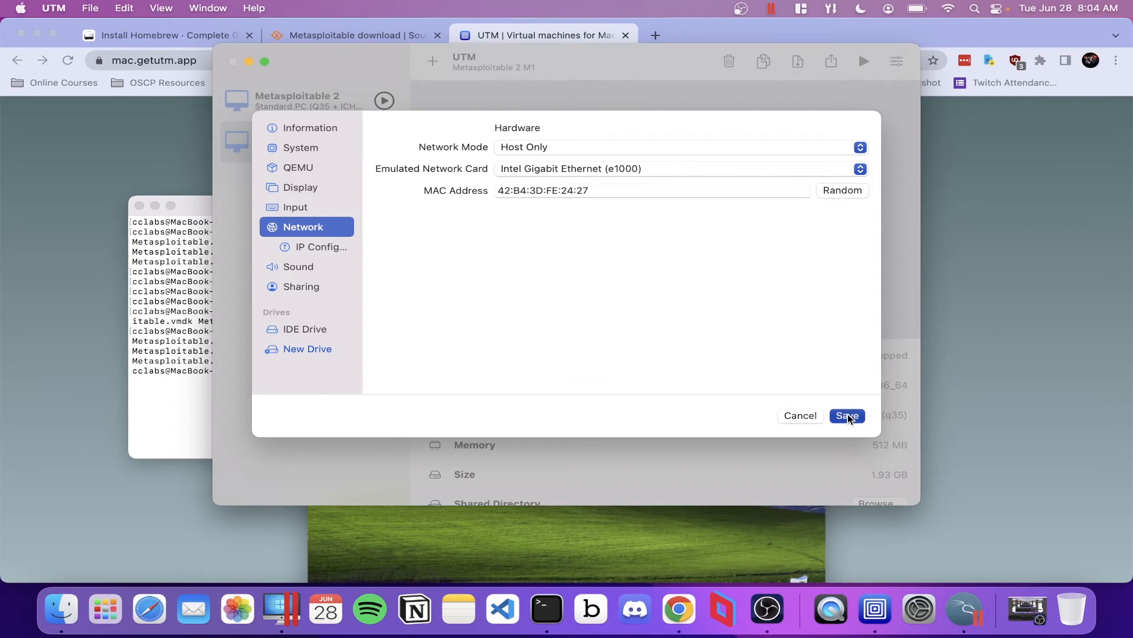
click(847, 414)
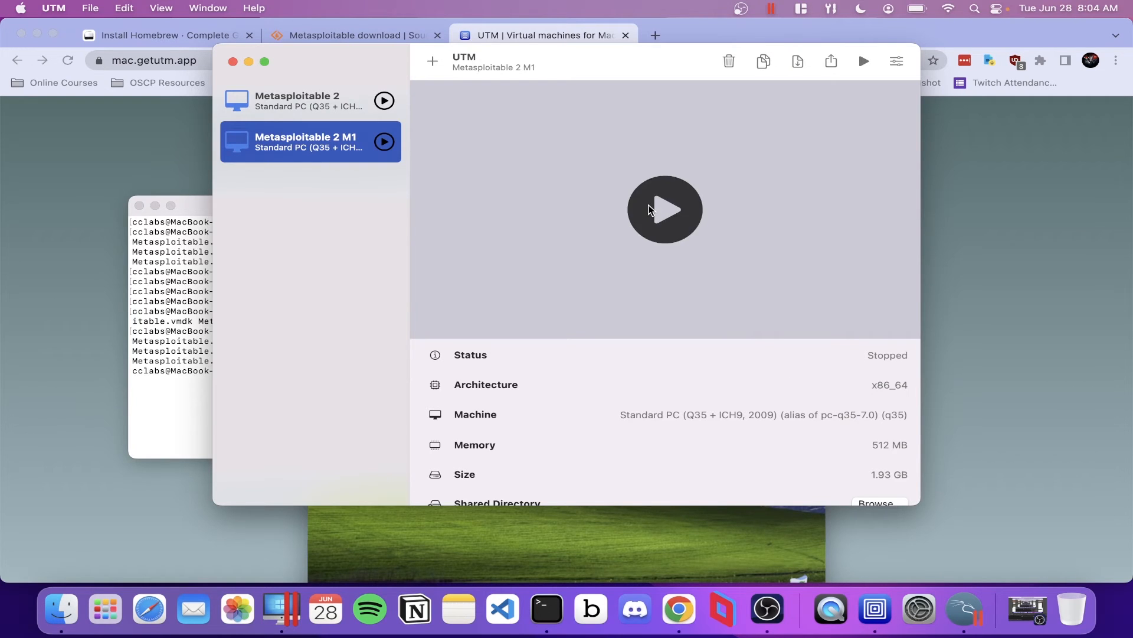
click(663, 210)
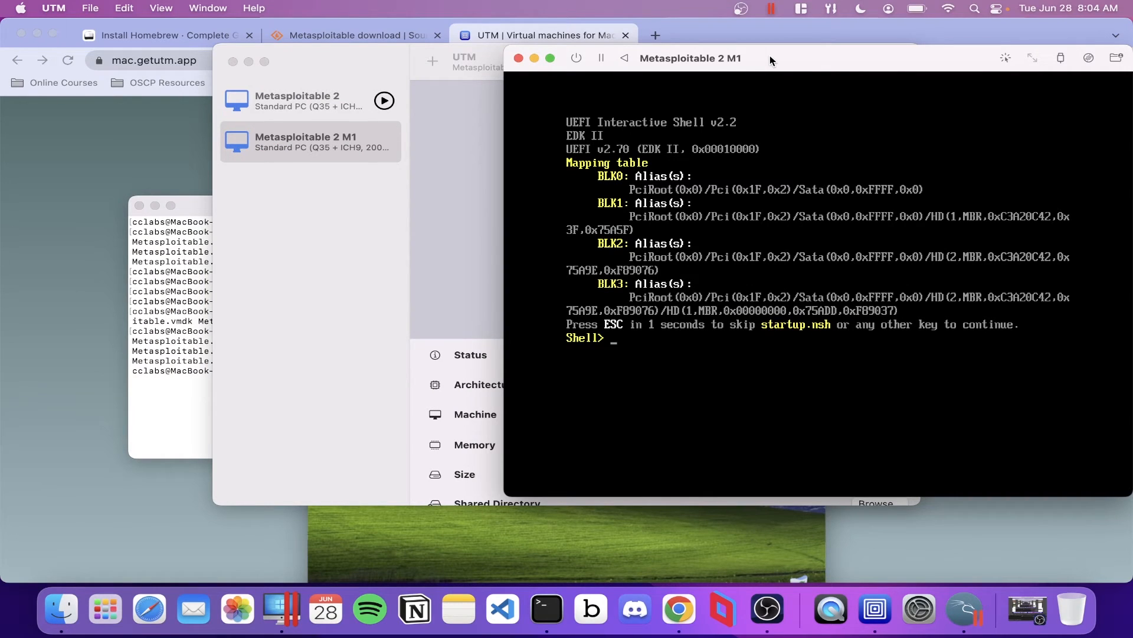
mouse_move(761, 66)
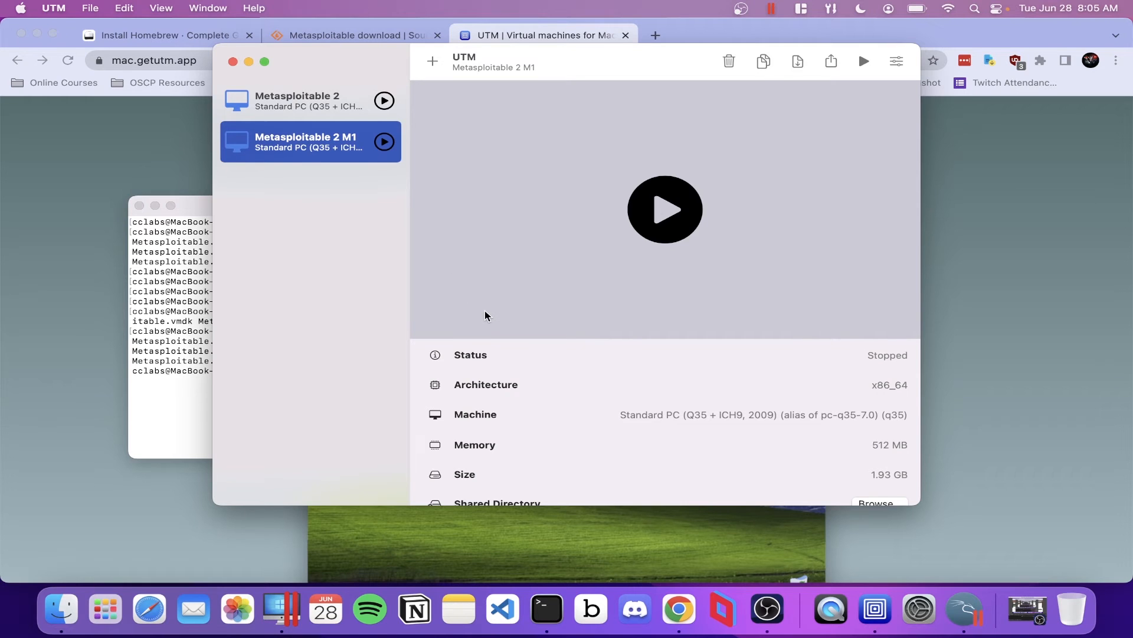
mouse_move(897, 60)
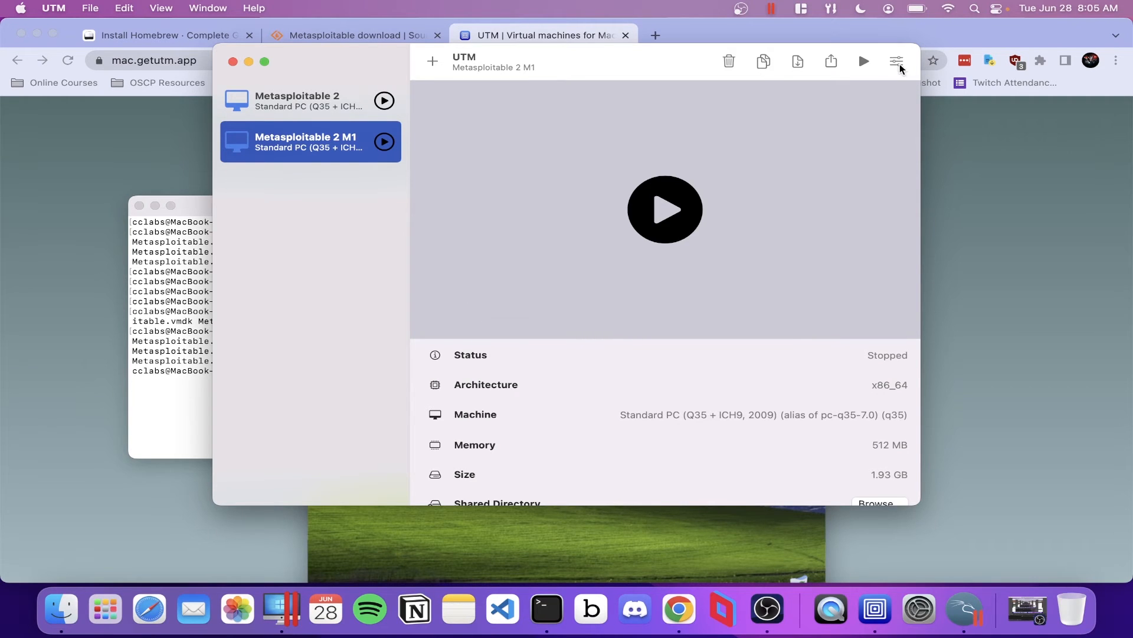
Browse the VM's IDE Drive, System and Information settings, ending at the QEMU section.
click(896, 60)
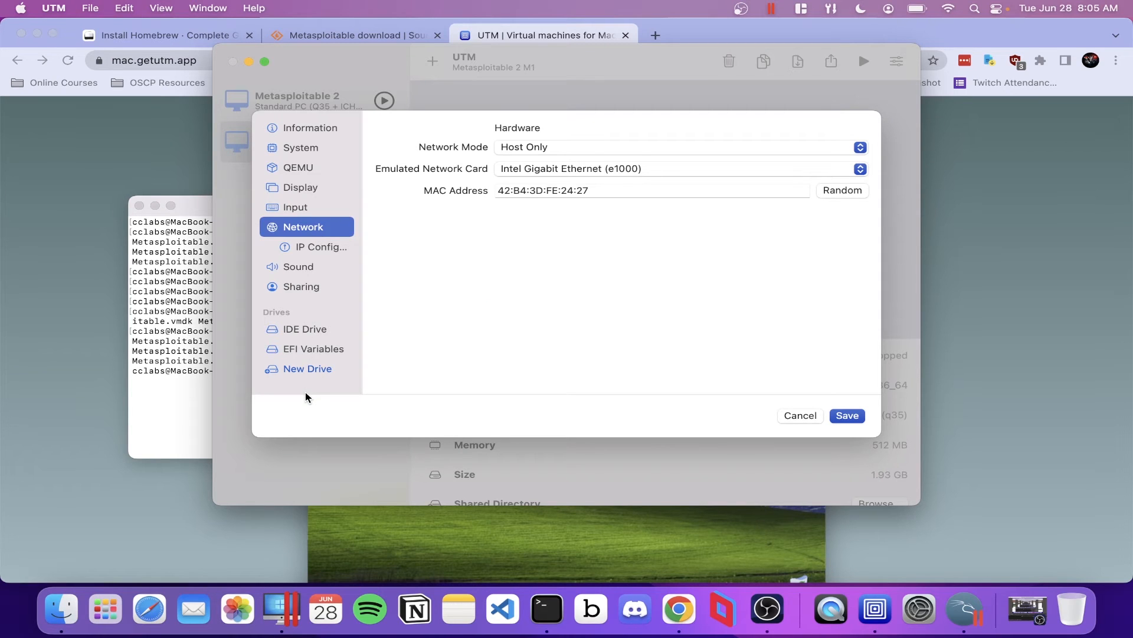
click(305, 328)
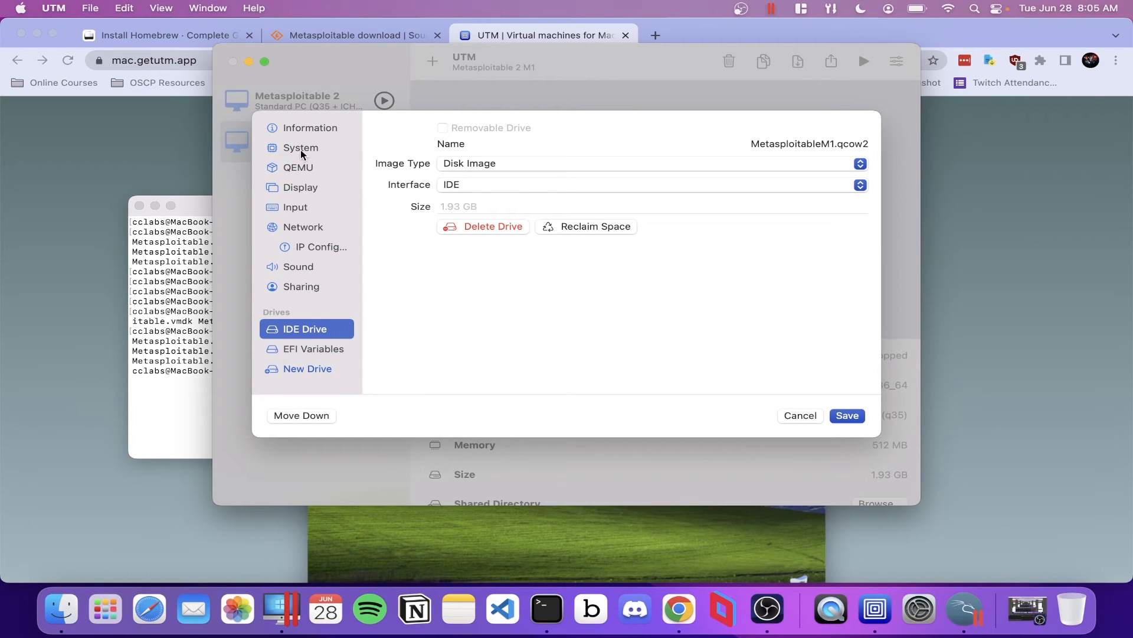
click(300, 148)
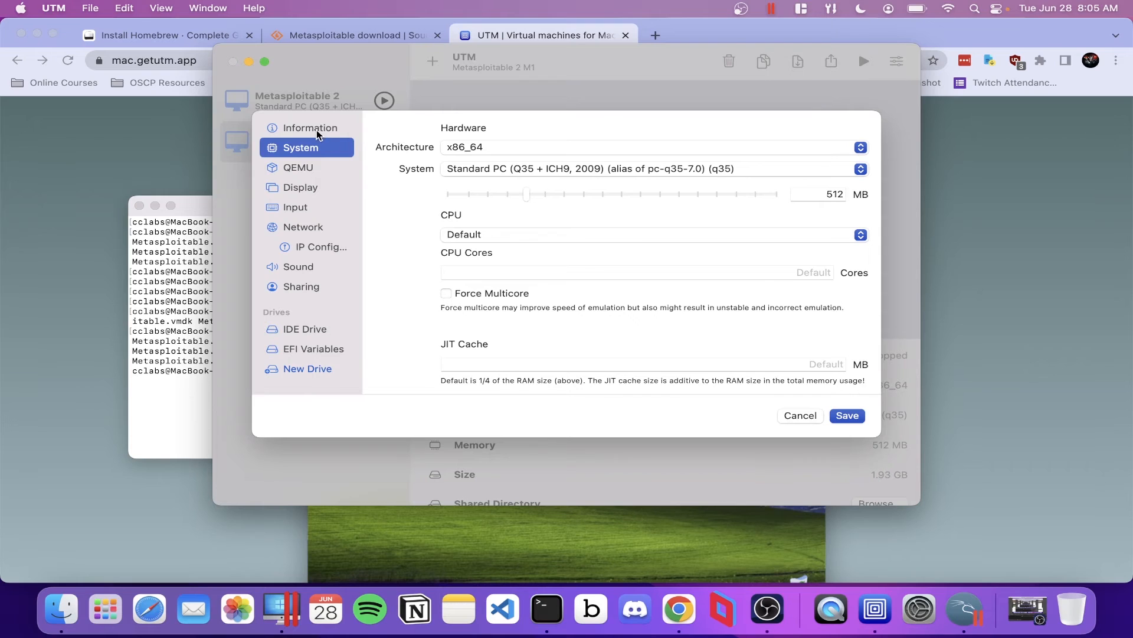
click(310, 128)
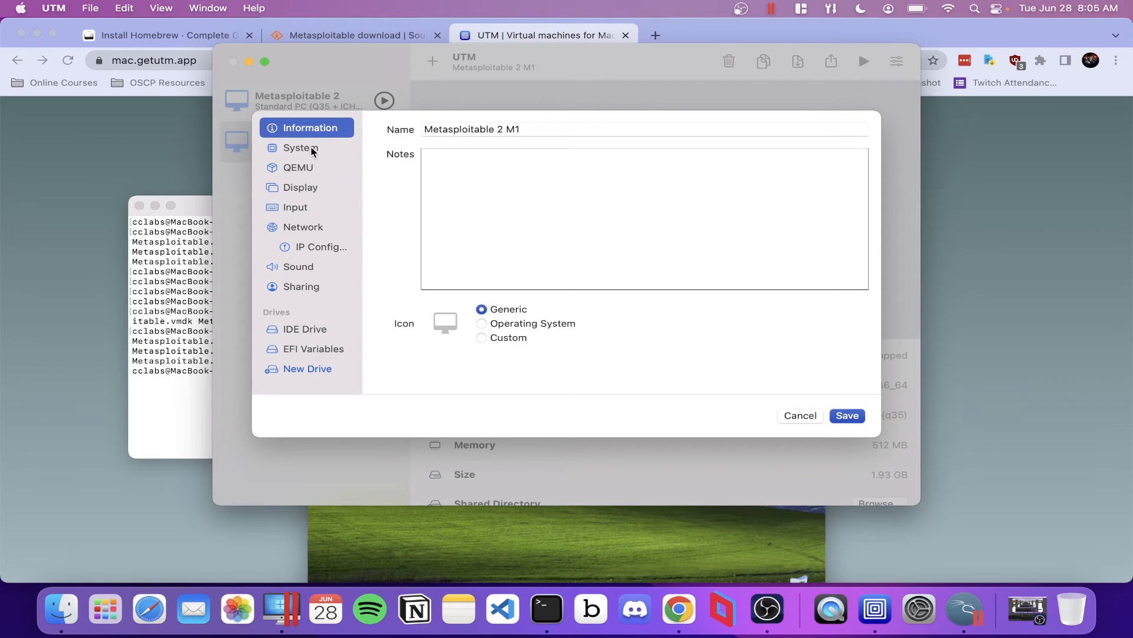
click(298, 167)
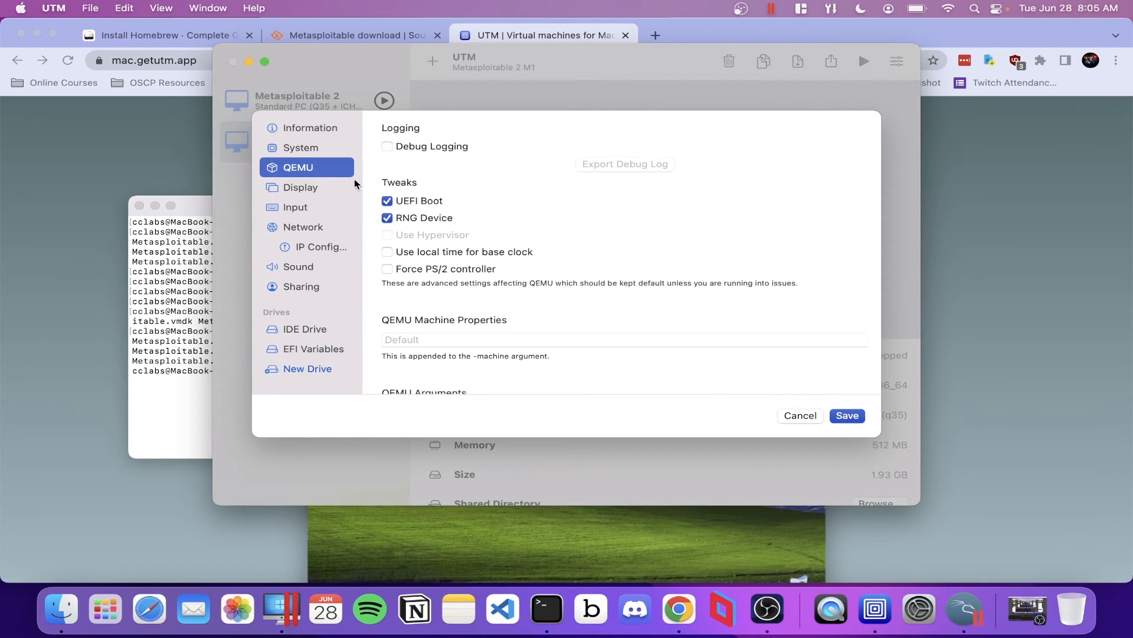
Uncheck UEFI Boot in the QEMU settings and save the change.
click(387, 201)
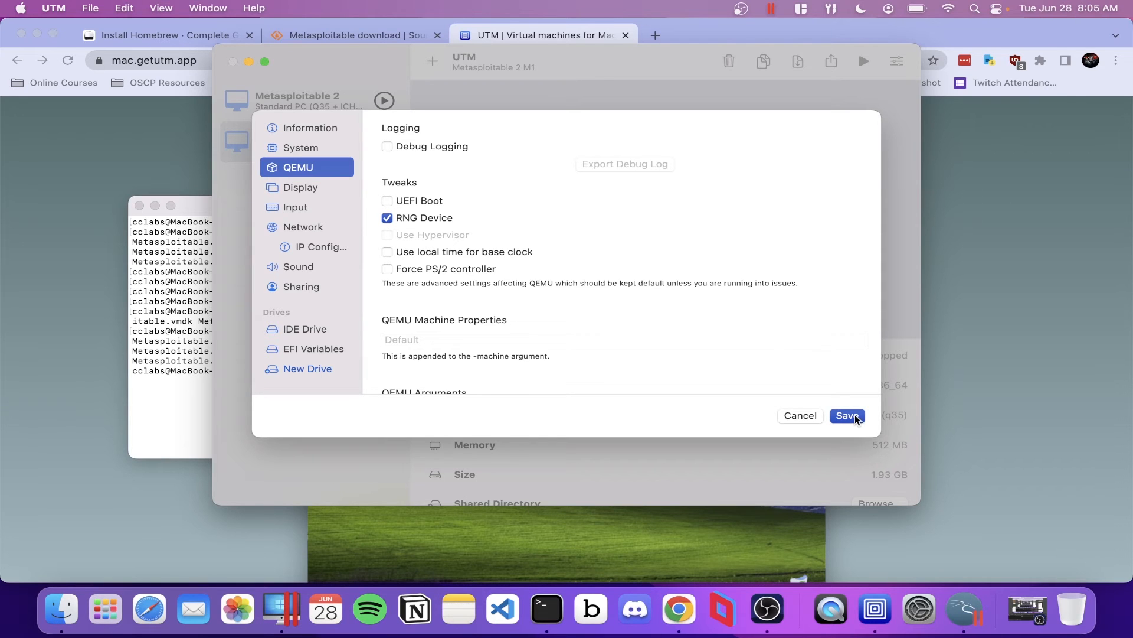
click(847, 414)
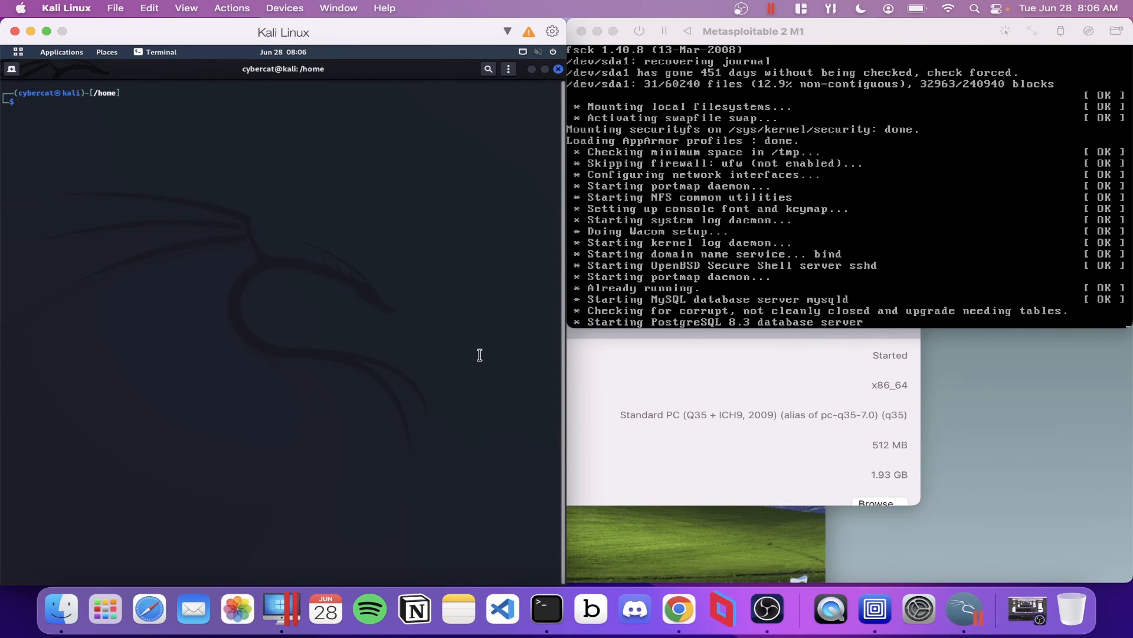
Move the Kali terminal to /opt and begin the msfadmin login on Metasploitable.
text(cd /opt)
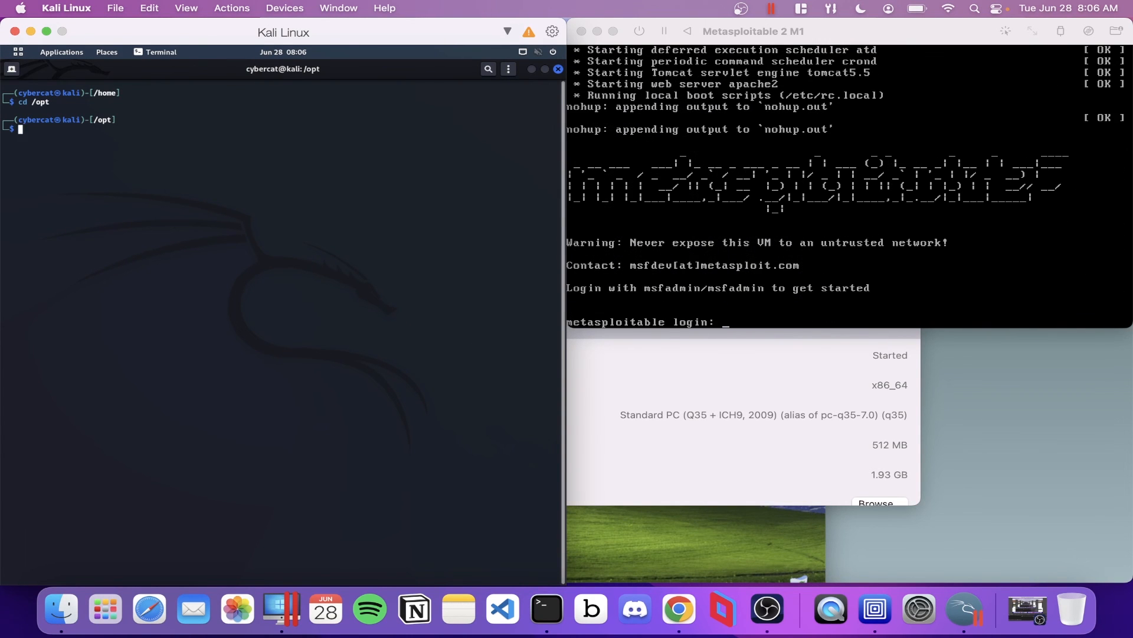
text(msfadmin)
text(ifconfig)
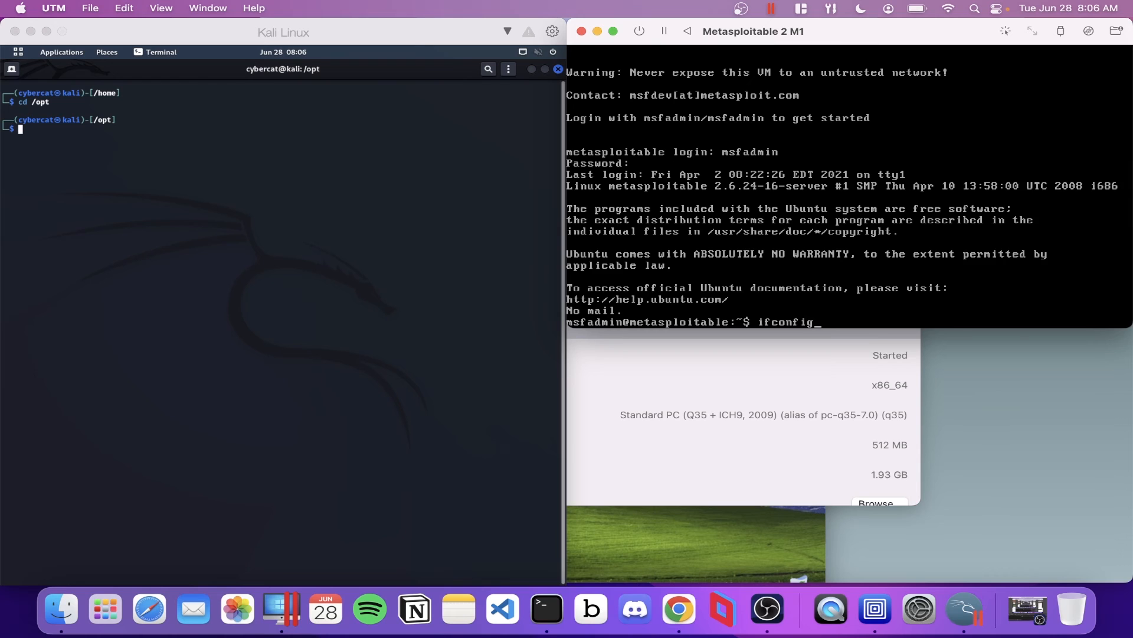
Run ifconfig on Metasploitable revealing 10.37.130.3, then prepare a ping from Kali.
key(Return)
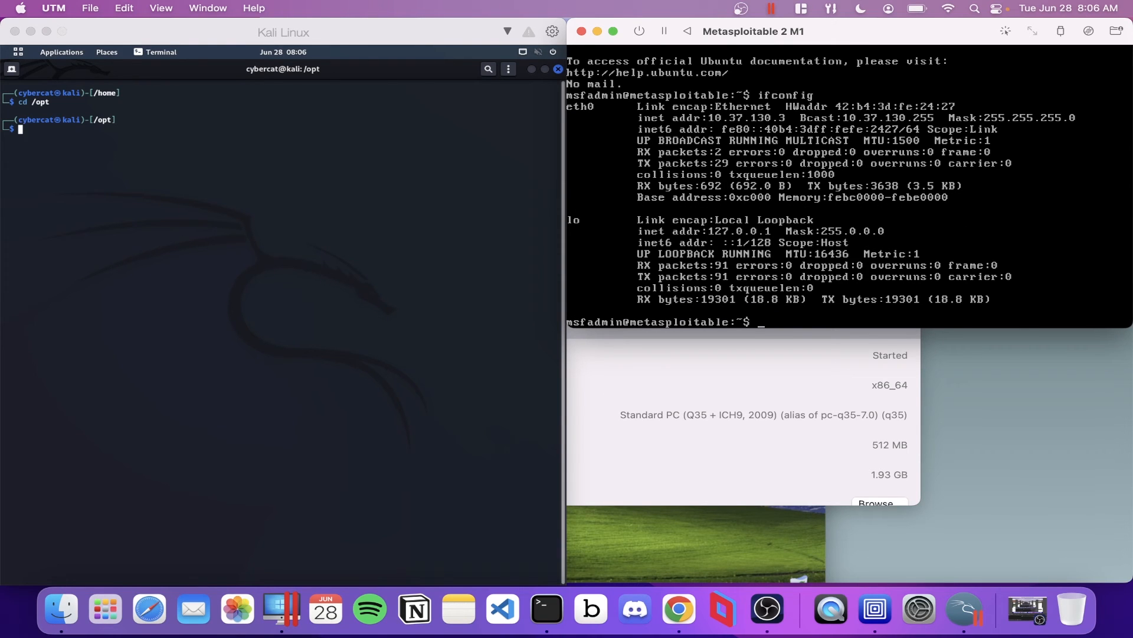
text(ping 10.37.130.2)
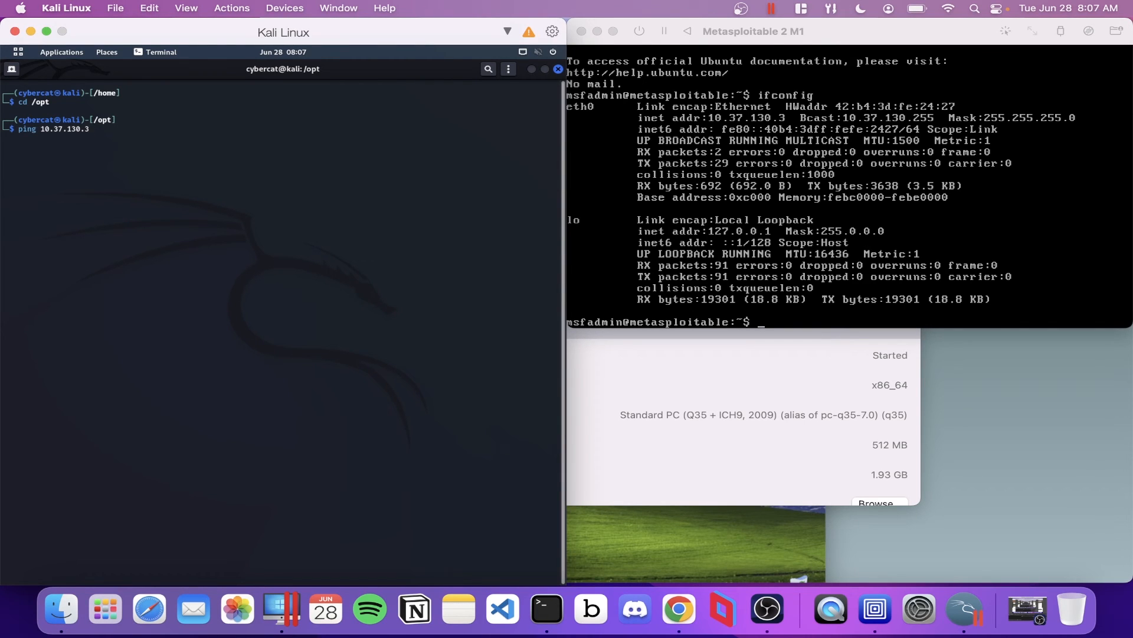
Ping Metasploitable from Kali with 0% loss, stop it, and recall an nmap -sV command.
key(Return)
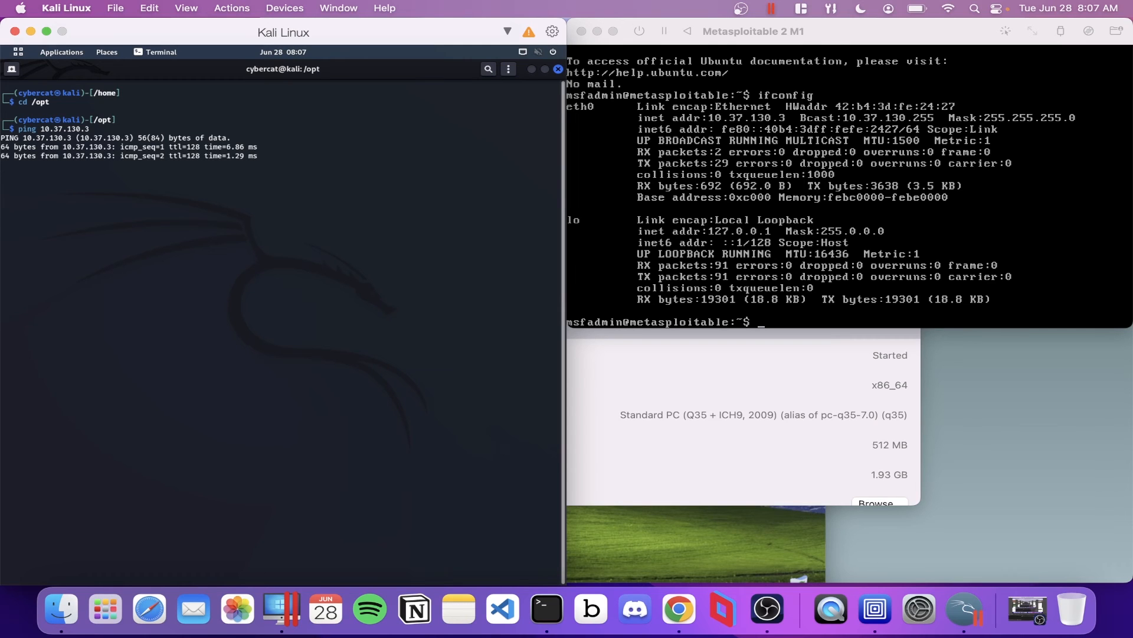
key(ctrl+c)
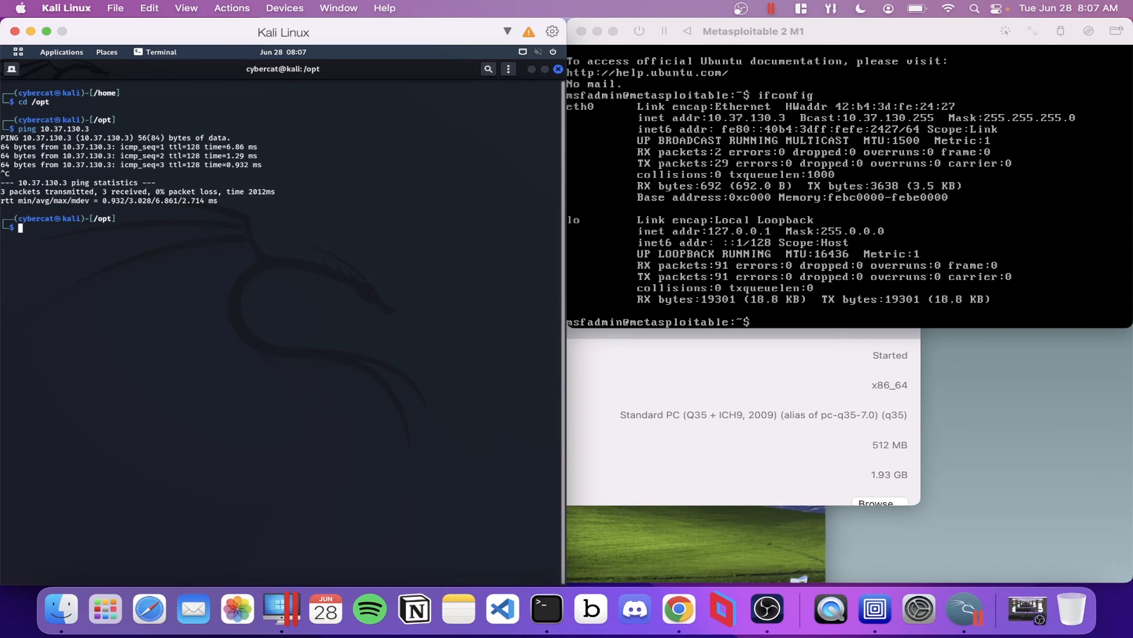
text(sudo apt-get install neofetch)
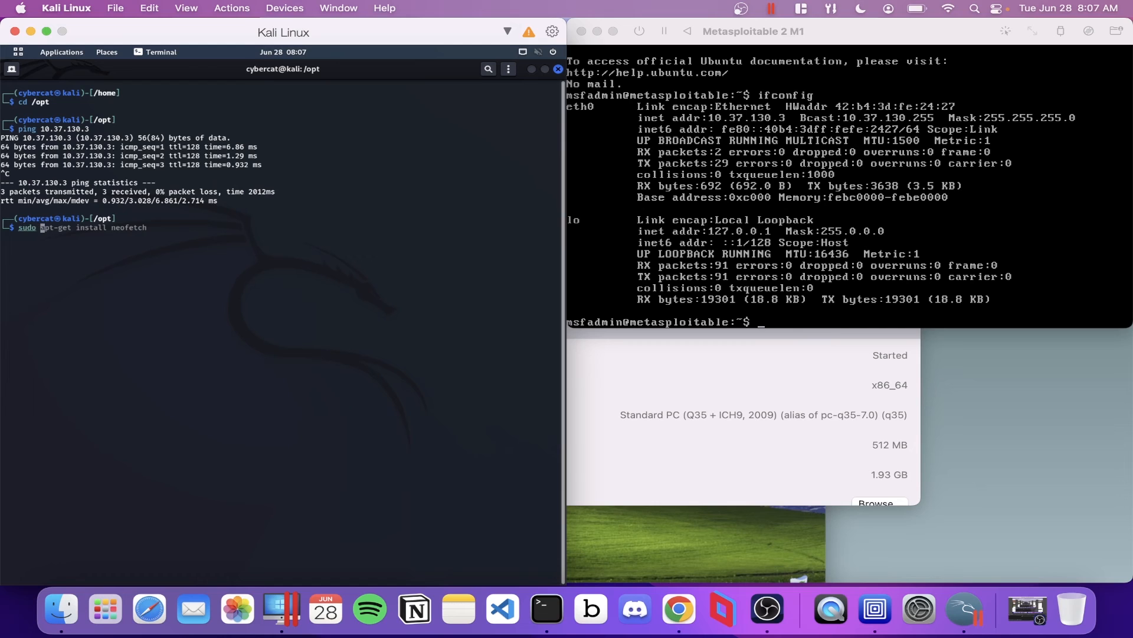
text(nmap -sV 192.168.0.137)
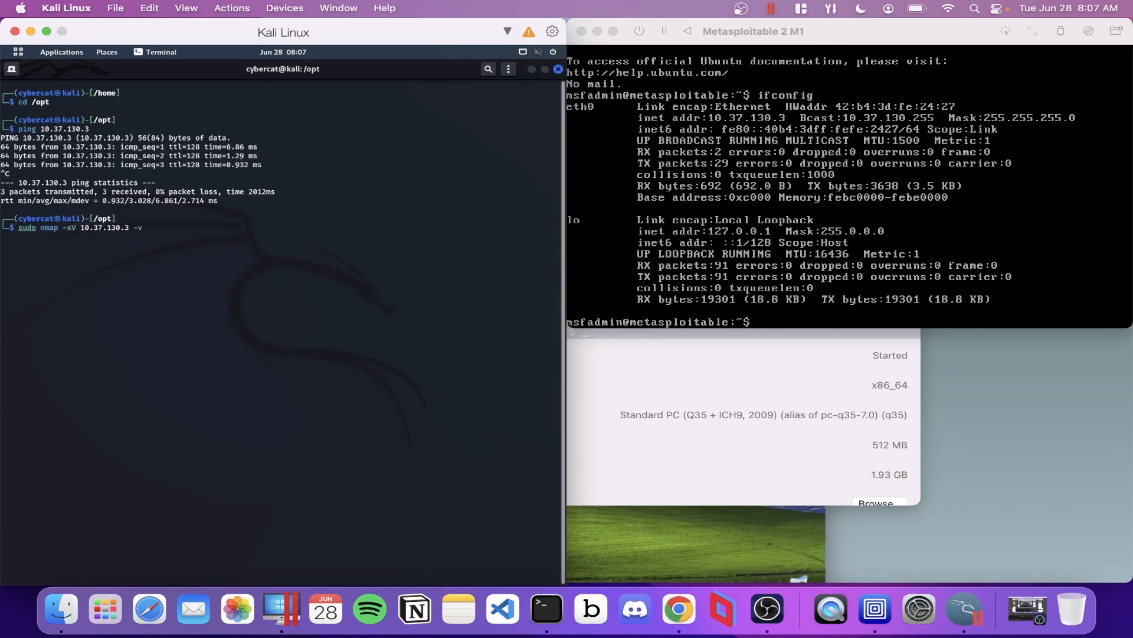
Run sudo nmap -sV 10.37.130.3 -v from Kali and start a google.com ping on Metasploitable.
key(Return)
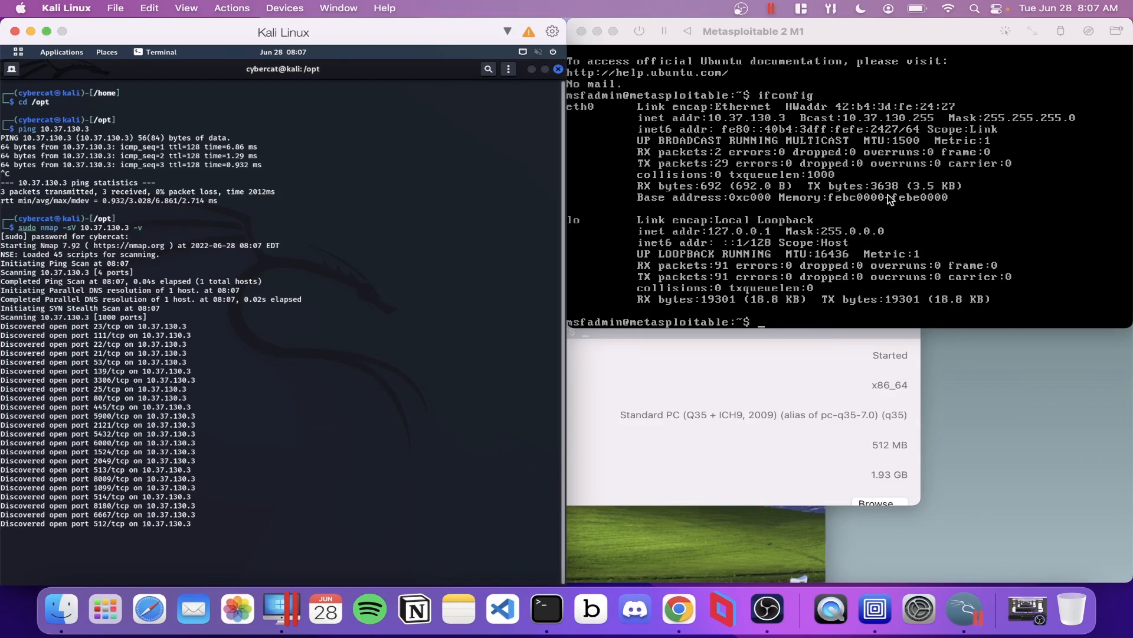
text(ping google.com)
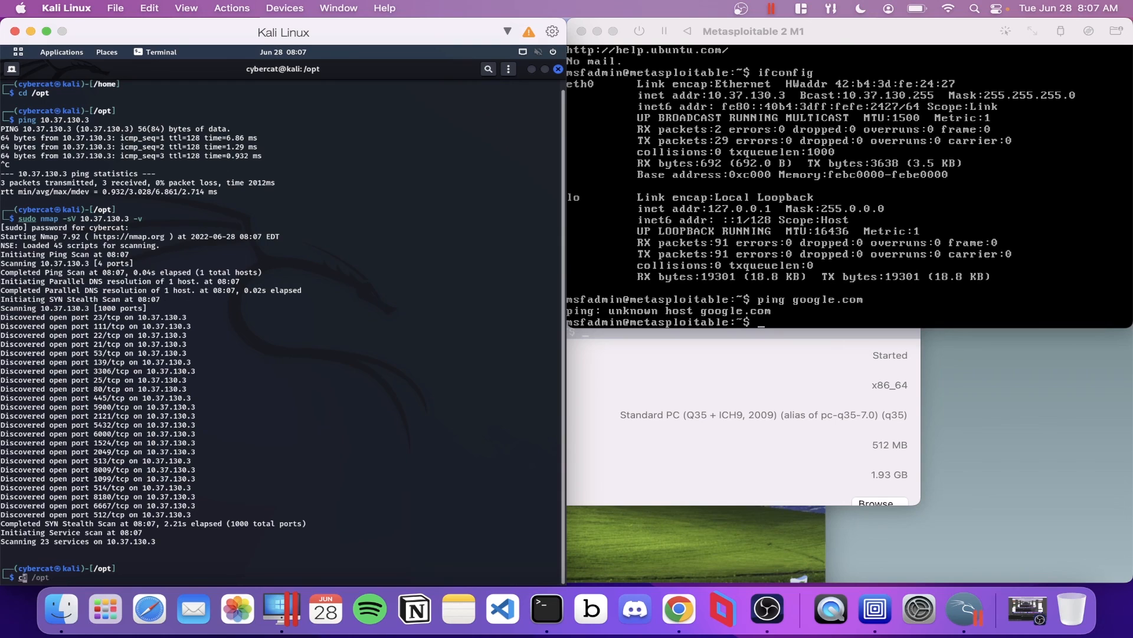
Enter neofetch at the cleared Kali /opt prompt after the failed google.com ping.
text(neofetch)
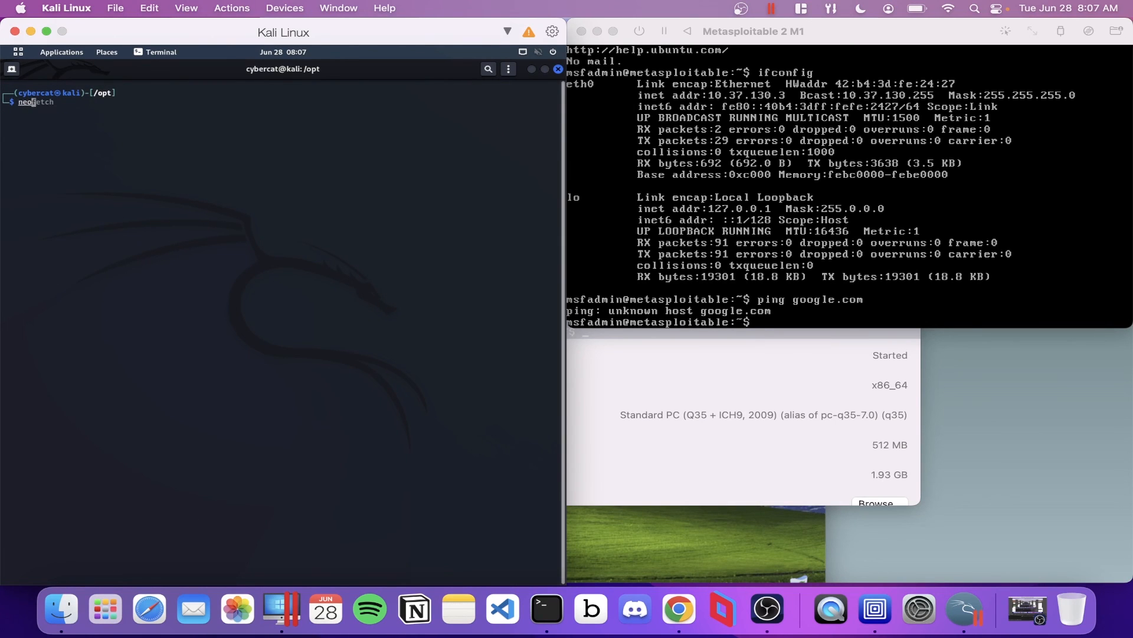